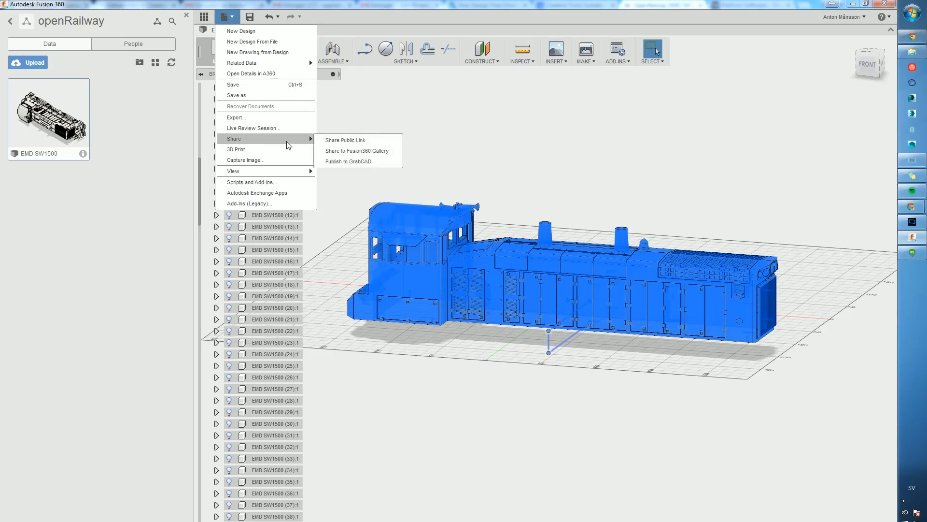
# Export the locomotive from Fusion 360 as a High-refinement STL saved to Downloads.
pyautogui.click(237, 149)
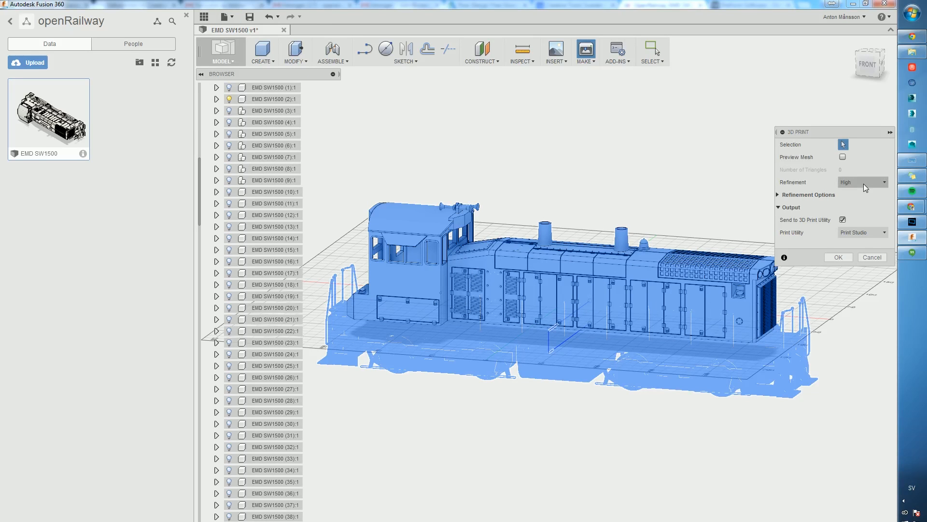
pyautogui.click(809, 194)
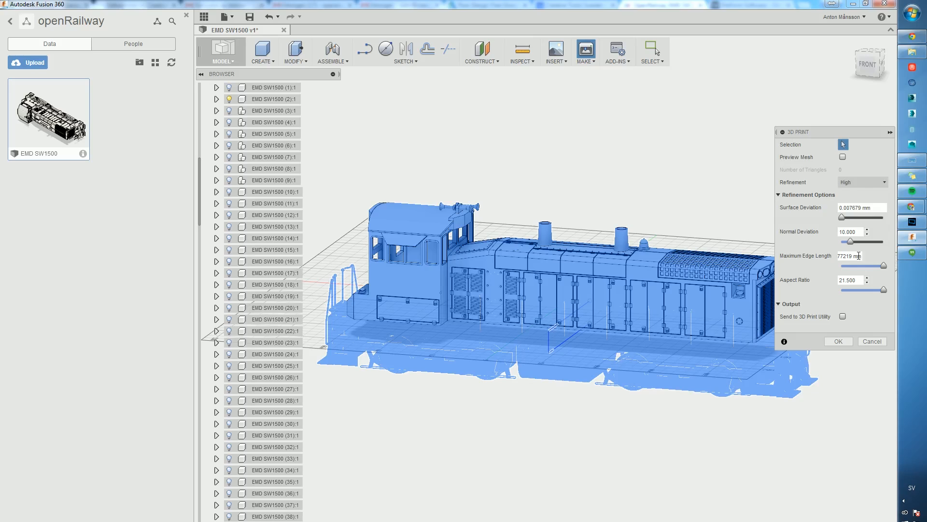
pyautogui.click(862, 182)
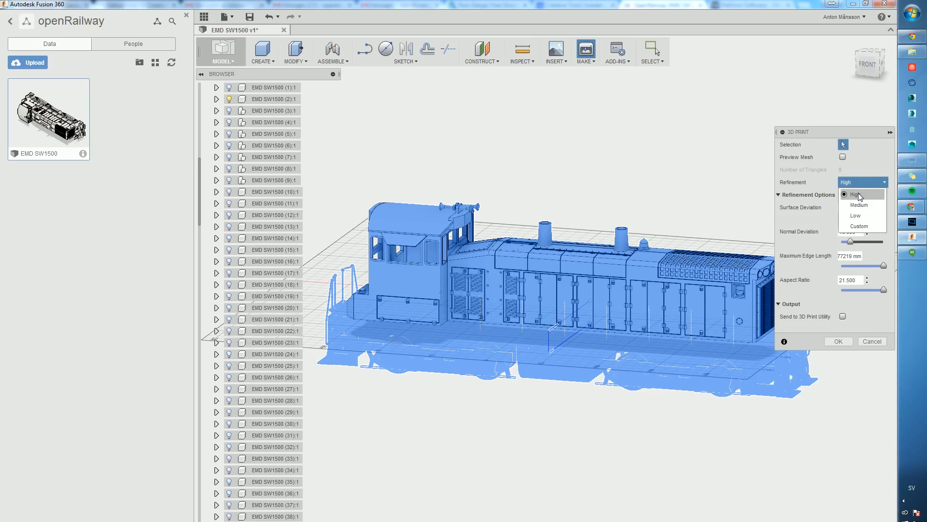
pyautogui.click(854, 195)
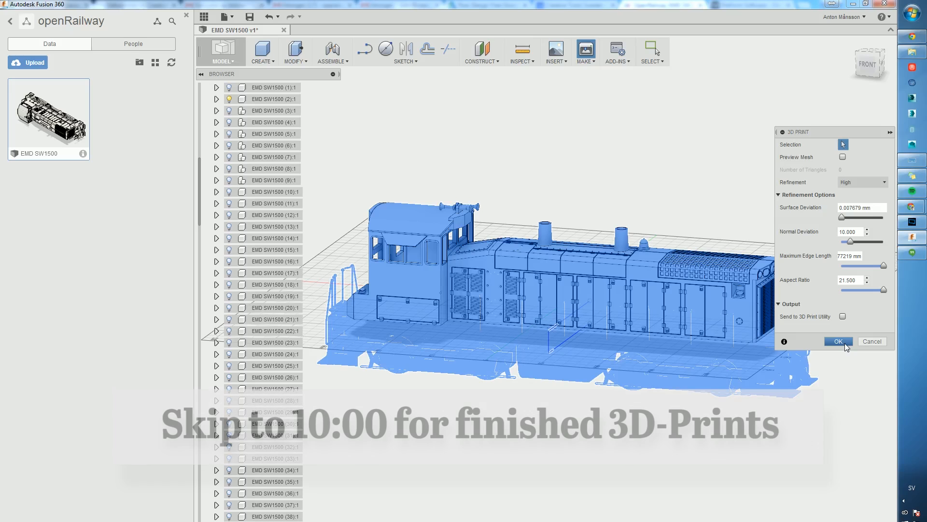
pyautogui.click(861, 182)
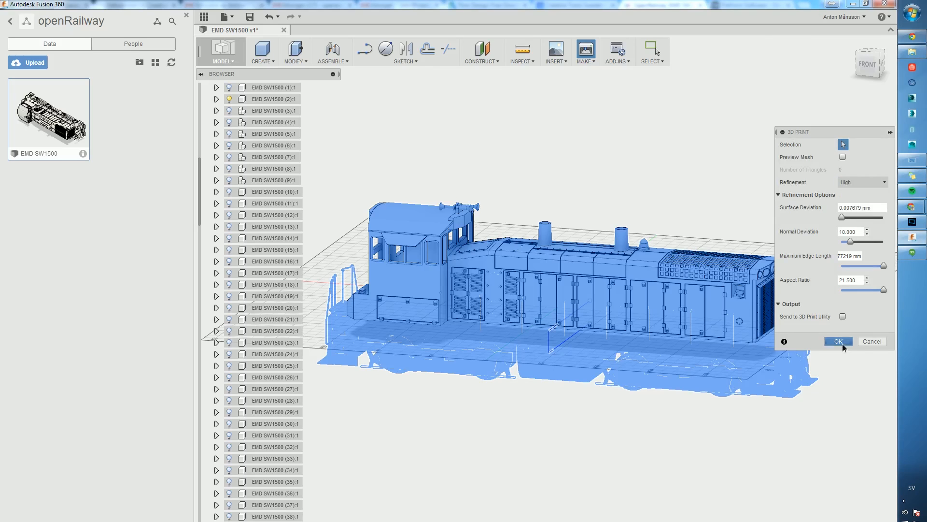
pyautogui.click(838, 341)
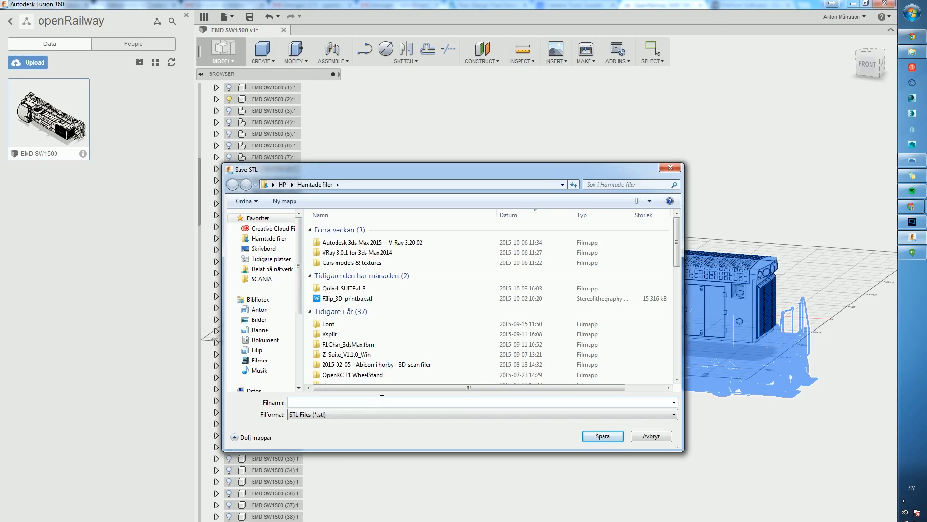
pyautogui.write('open')
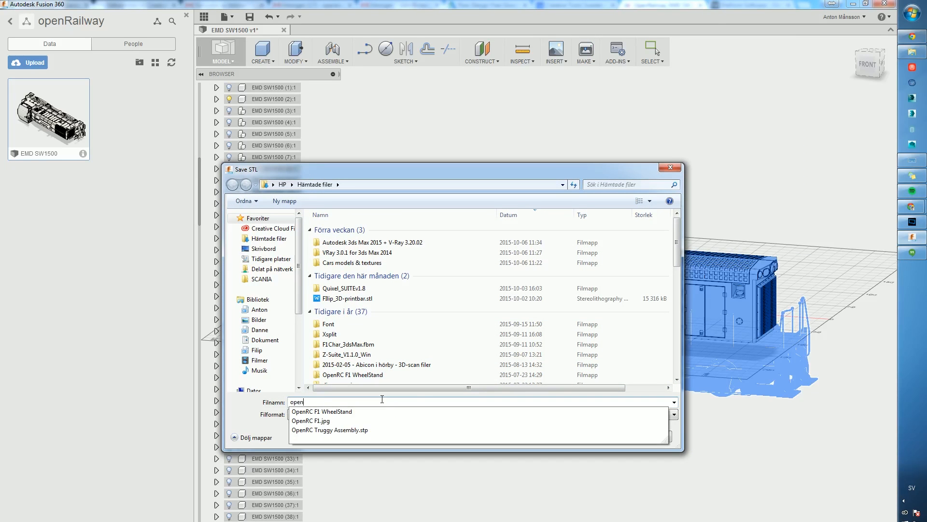
pyautogui.click(672, 168)
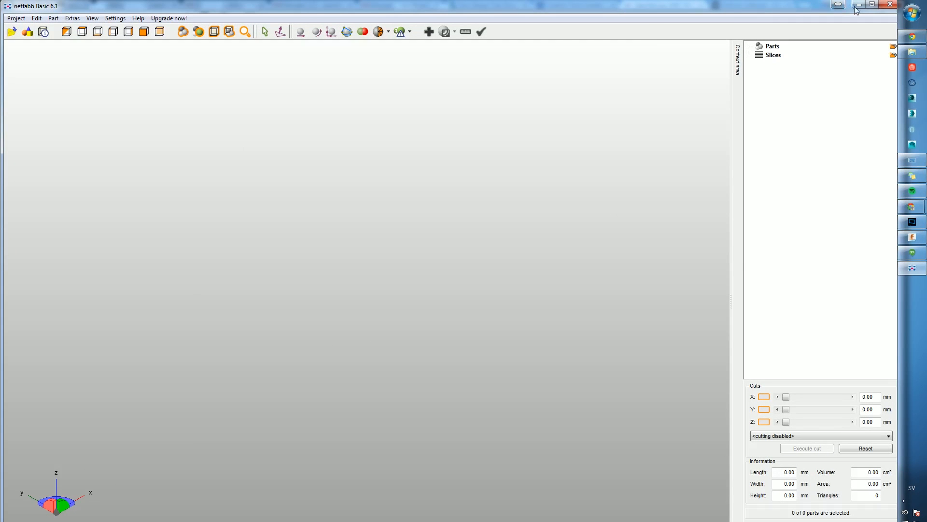
# Maximize netfabb Basic and add the exported openRail STL as a part.
pyautogui.click(52, 18)
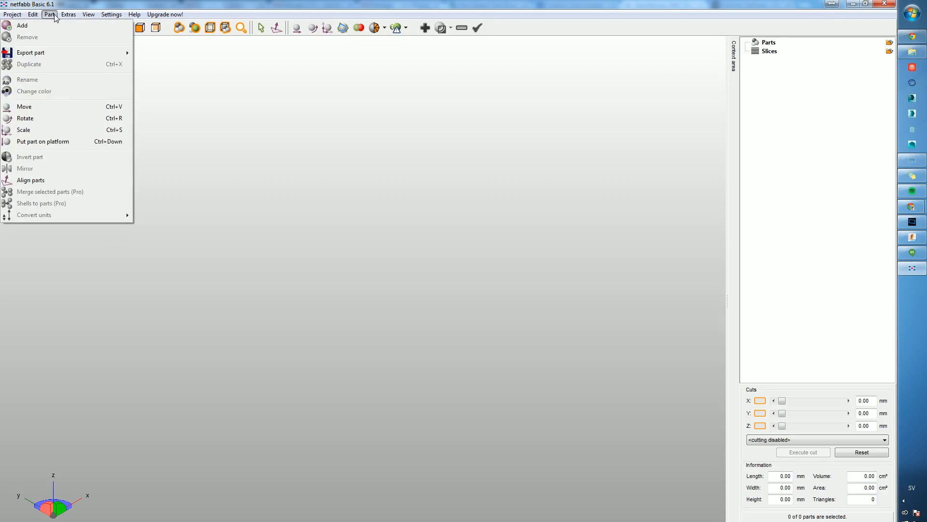
pyautogui.click(361, 156)
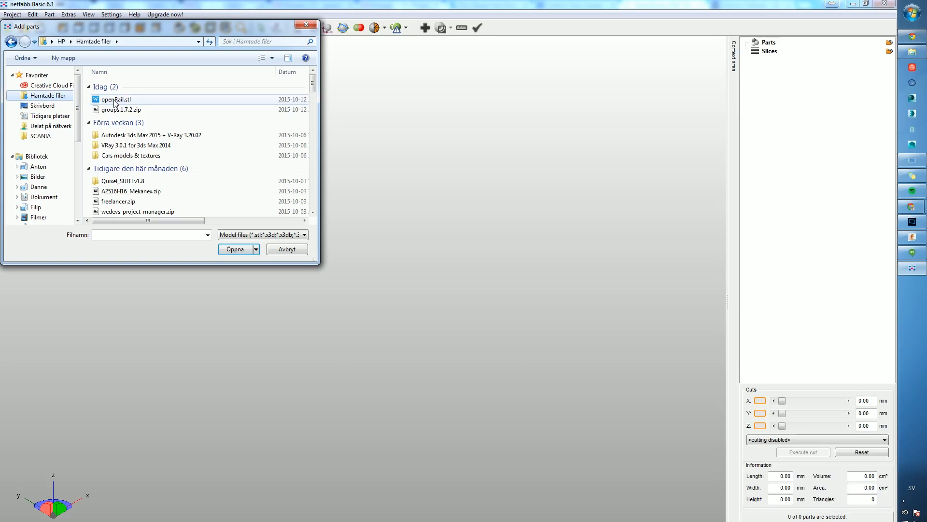
pyautogui.click(236, 248)
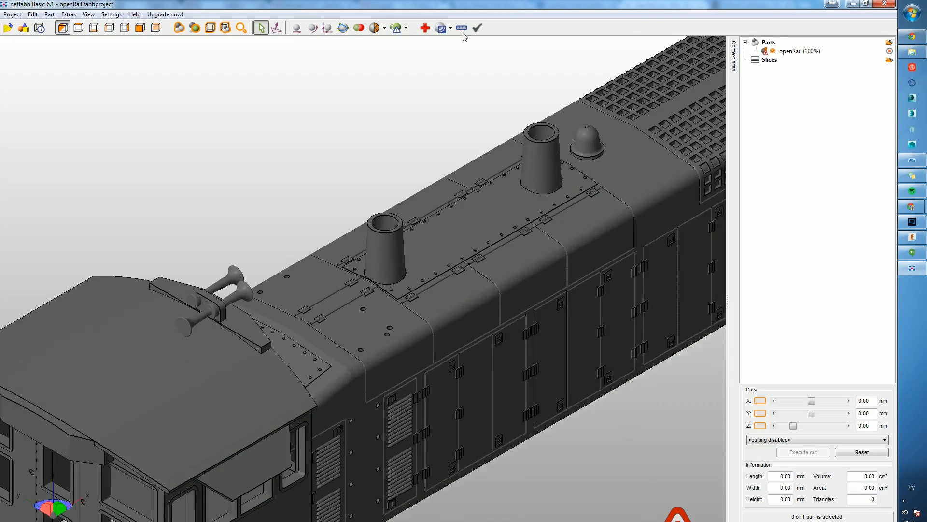
# Run Part Repair on the locomotive, inspecting the cab and hollow interior, and apply it.
pyautogui.click(425, 27)
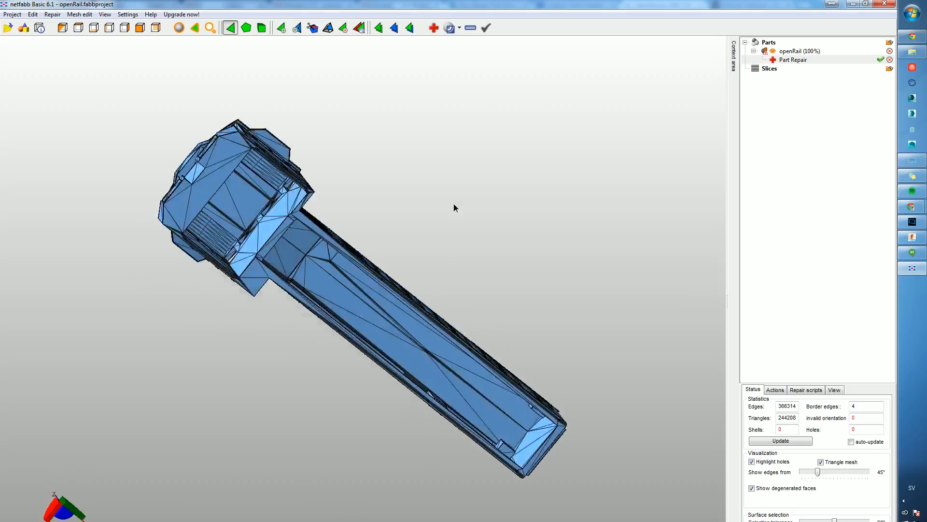
pyautogui.moveTo(455, 208); pyautogui.dragTo(479, 251)
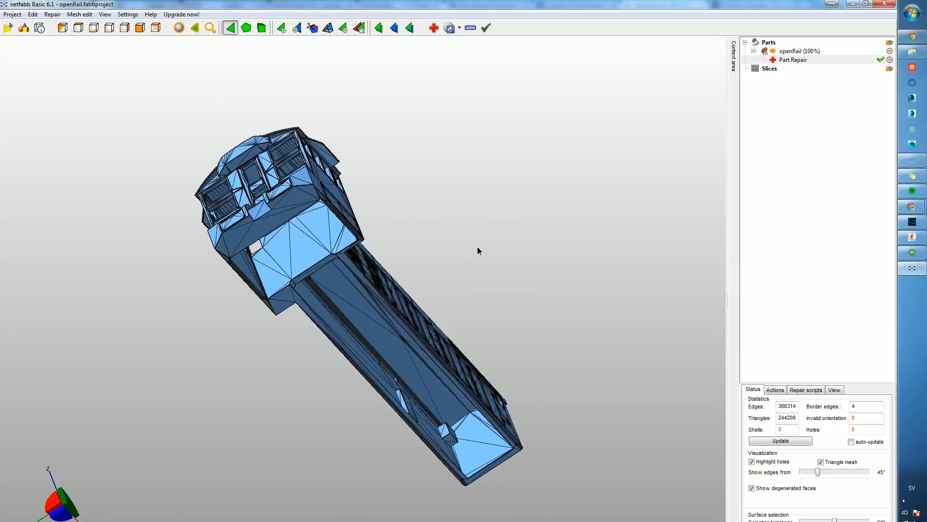
pyautogui.moveTo(479, 250); pyautogui.dragTo(462, 245)
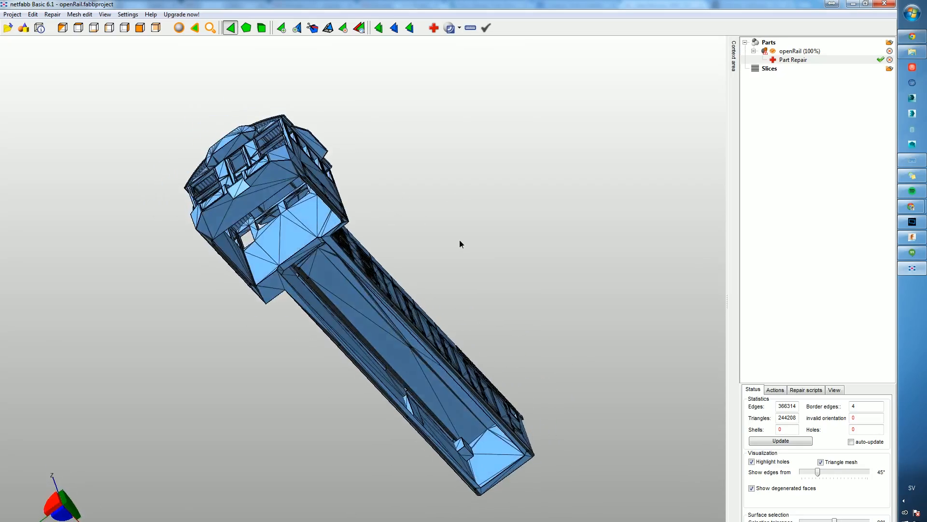
pyautogui.moveTo(461, 244); pyautogui.dragTo(431, 248)
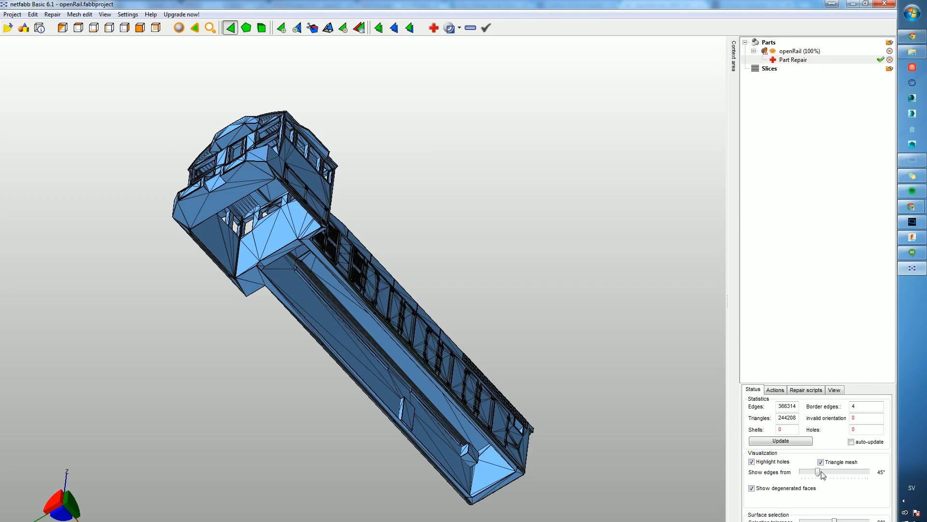
pyautogui.click(779, 440)
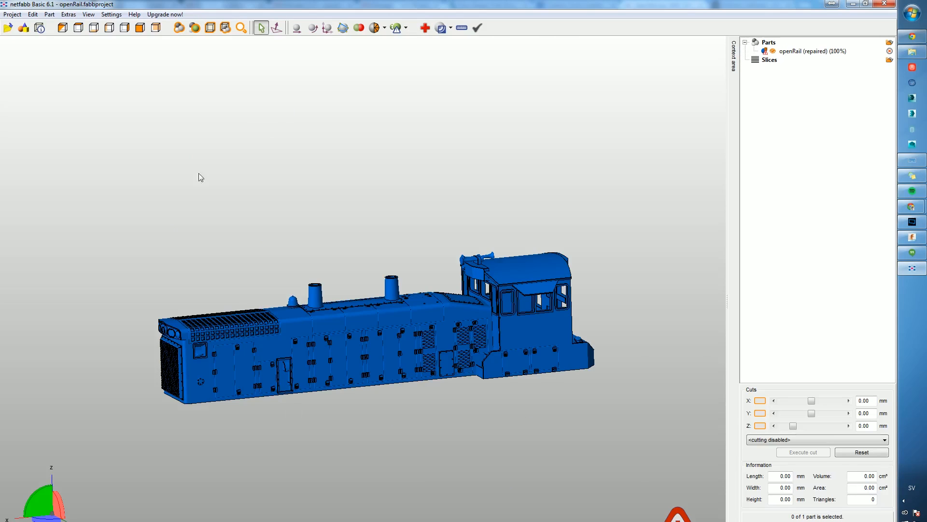
# Export the repaired part as an STL with an edited file name, optimizing on export.
pyautogui.click(67, 14)
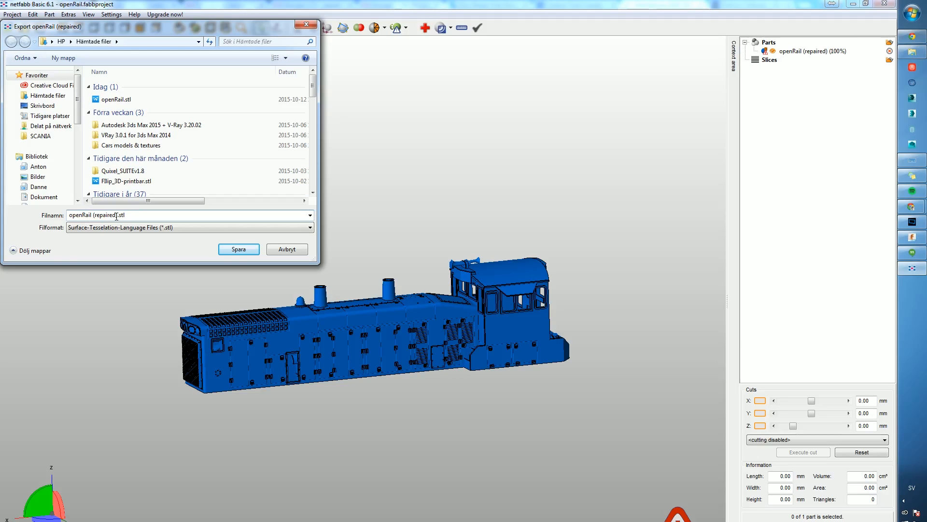
pyautogui.doubleClick(104, 215)
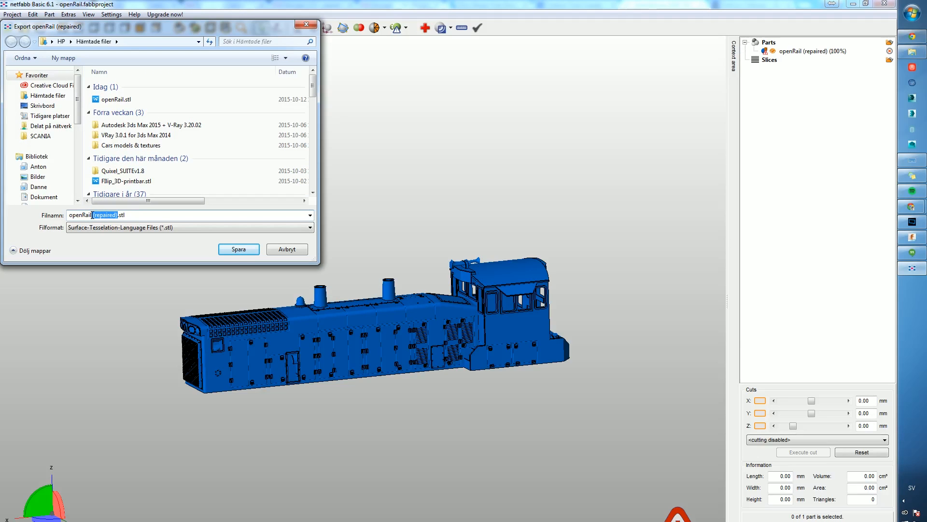
pyautogui.click(238, 249)
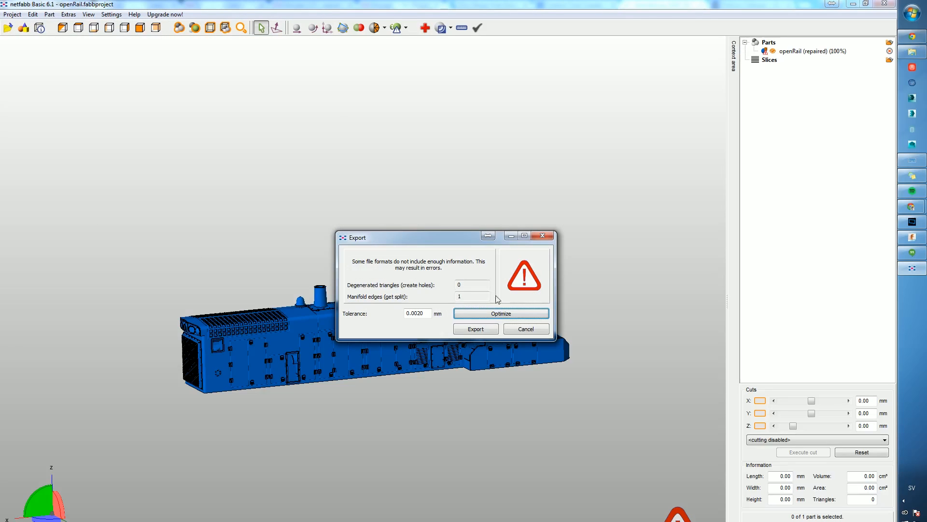
pyautogui.click(501, 314)
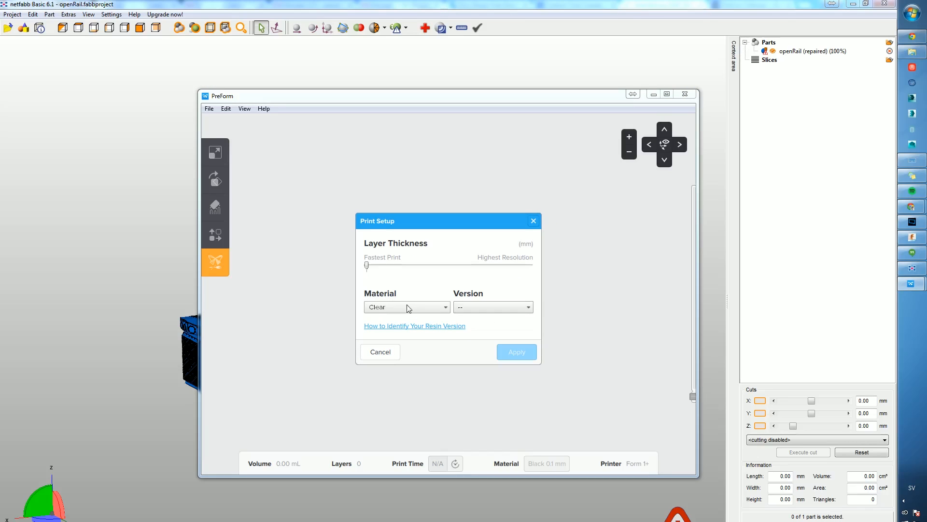
# Apply Clear resin Version 02 with 0.05 mm layer thickness in Print Setup.
pyautogui.click(493, 306)
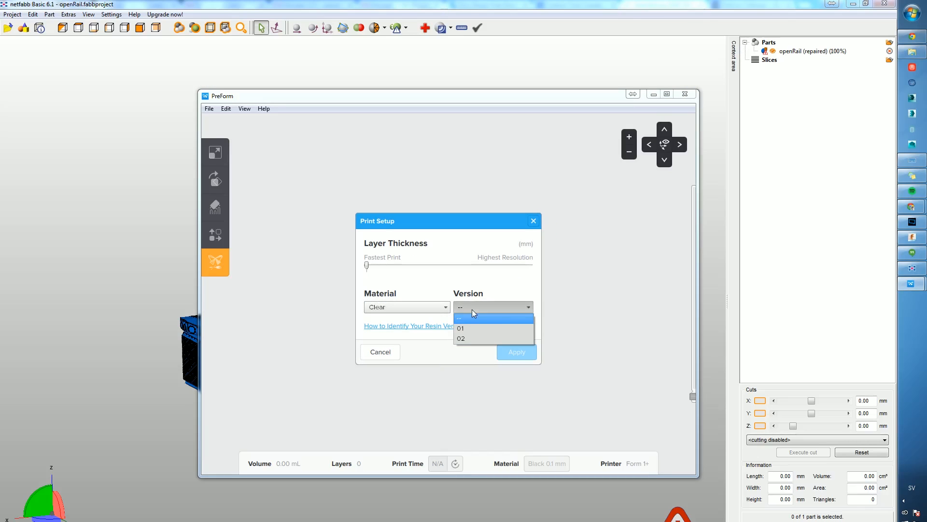
pyautogui.click(461, 338)
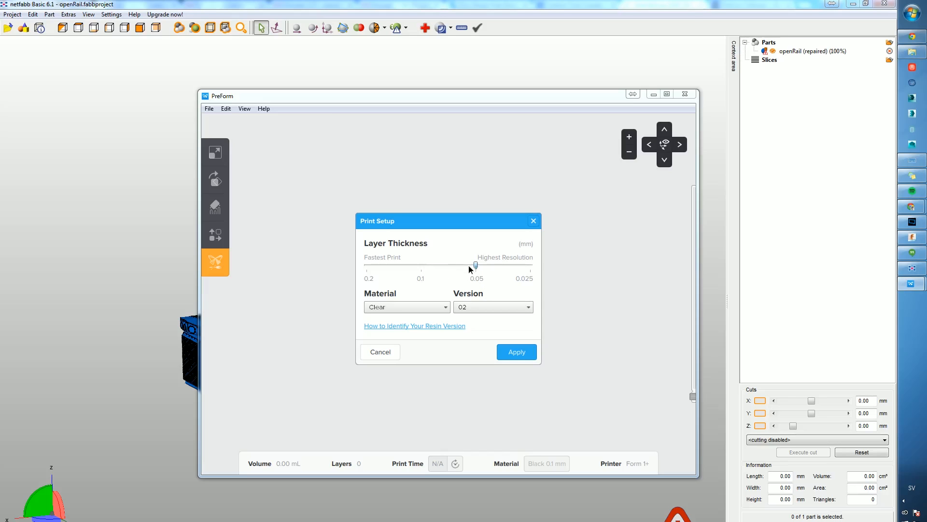
pyautogui.click(515, 351)
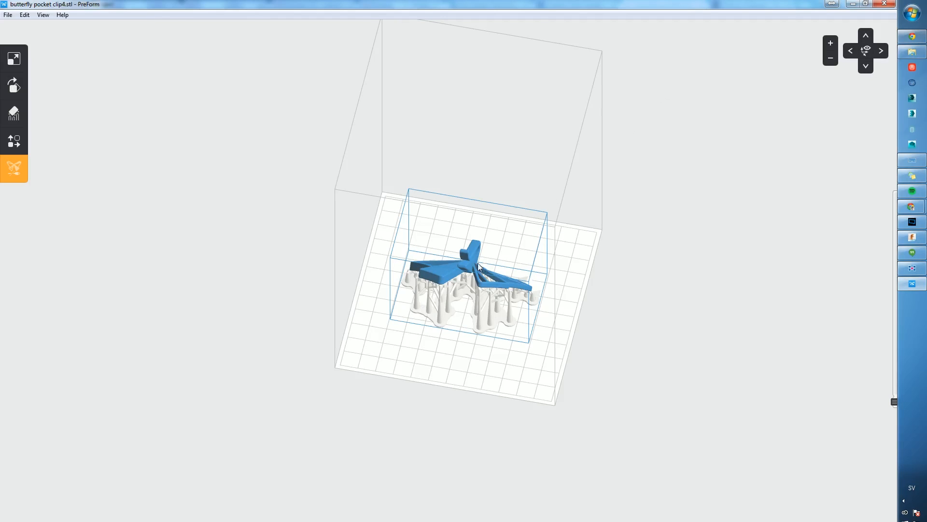
# Open openRail_rep.stl, letting PreForm repair and auto-shrink it, and dismiss the warnings.
pyautogui.click(7, 15)
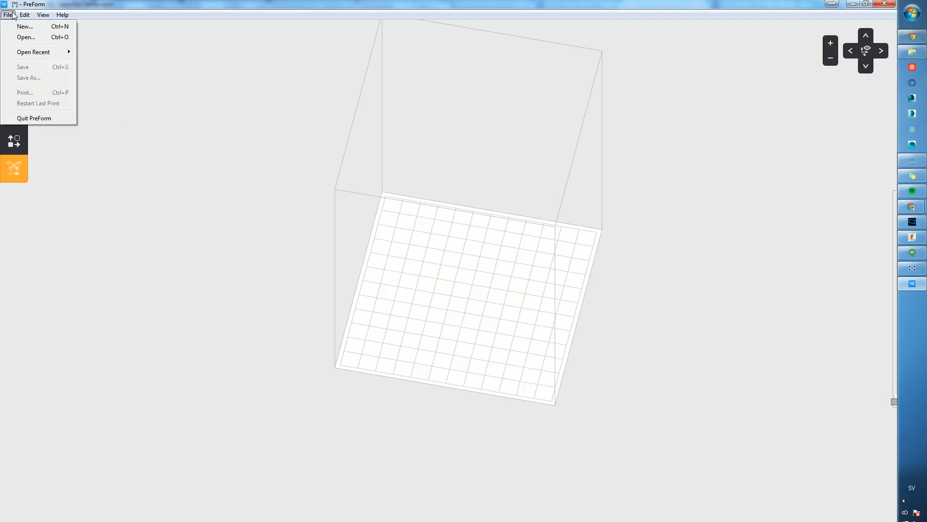
pyautogui.click(26, 38)
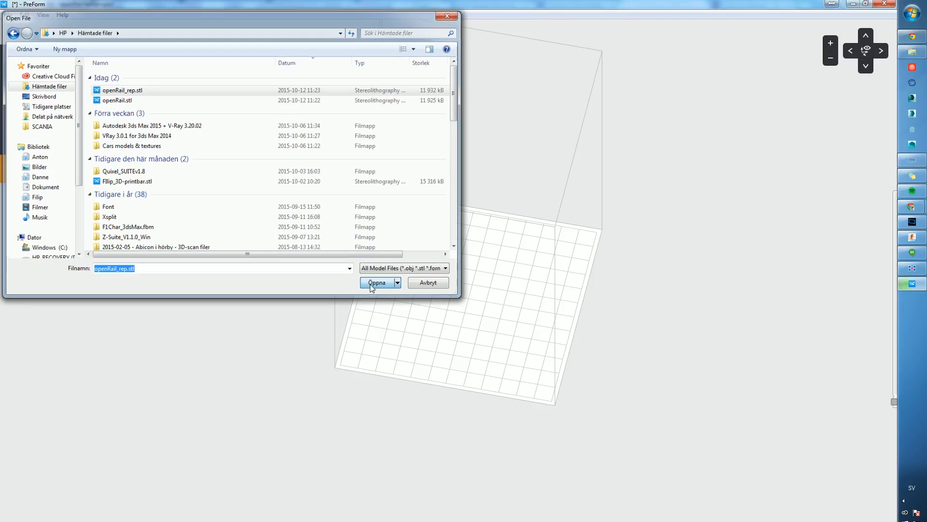
pyautogui.click(376, 282)
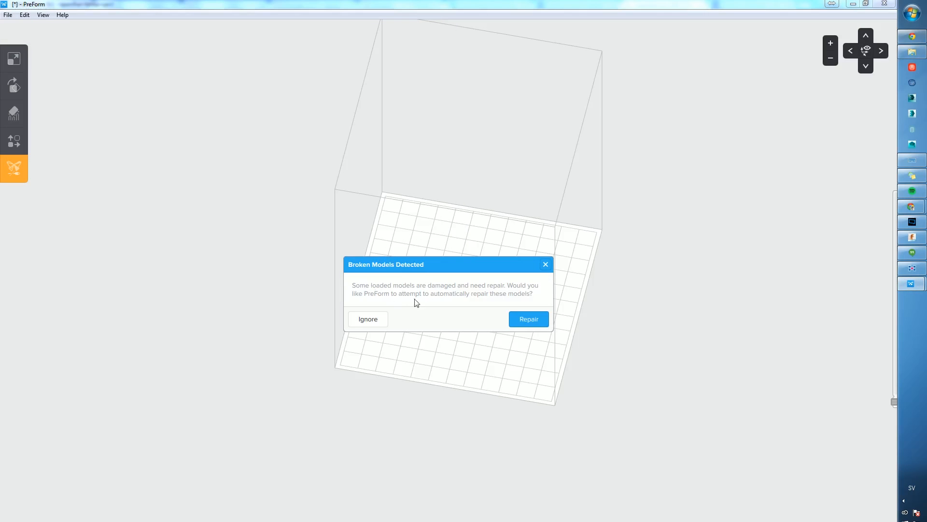
pyautogui.click(528, 319)
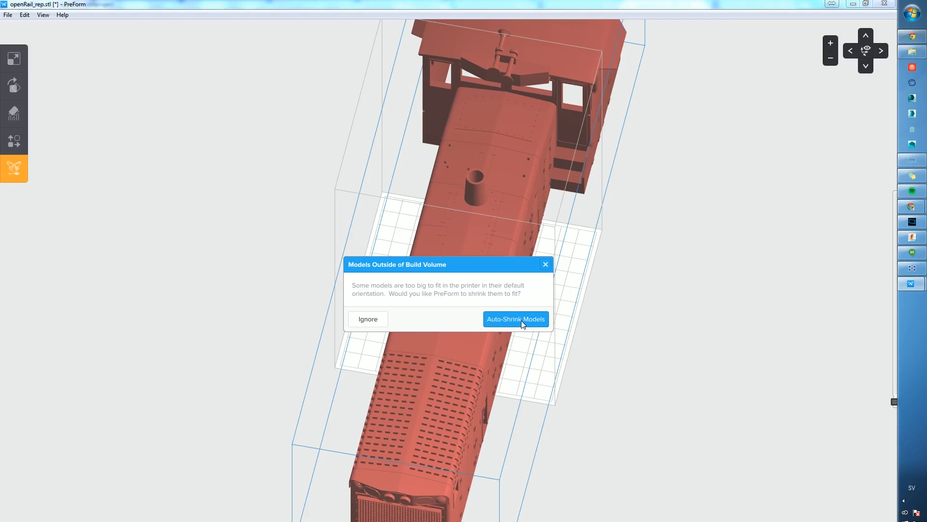
pyautogui.click(515, 319)
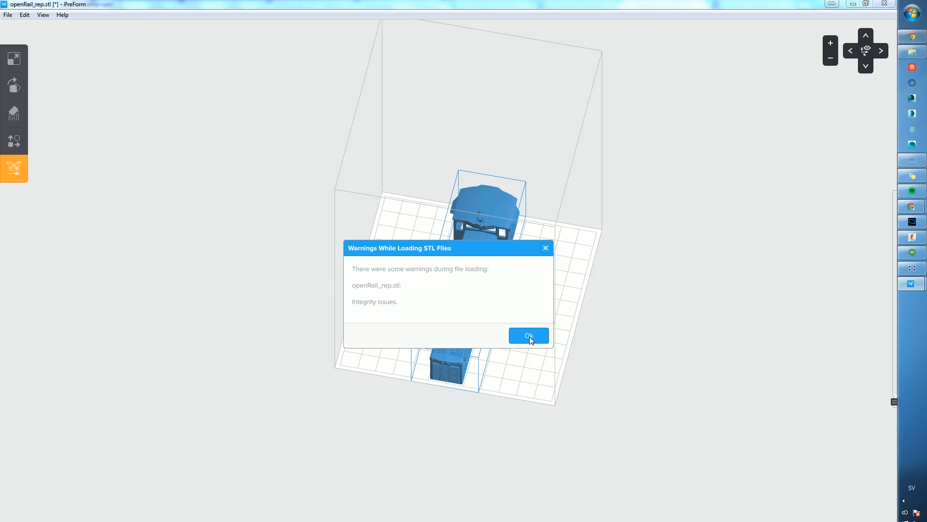
pyautogui.click(528, 335)
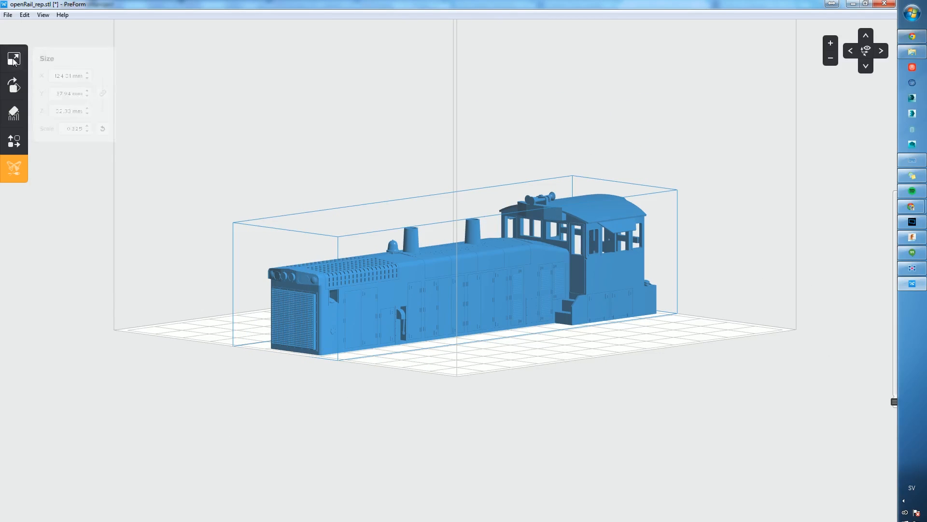
# Try scale values 0.325, 0.20 and 0.25 on the locomotive.
pyautogui.click(14, 58)
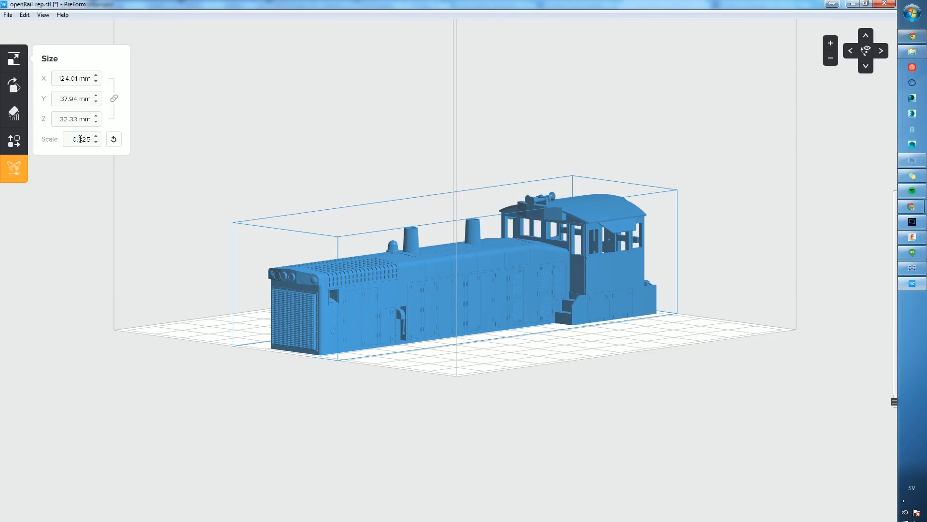
pyautogui.write('0.325')
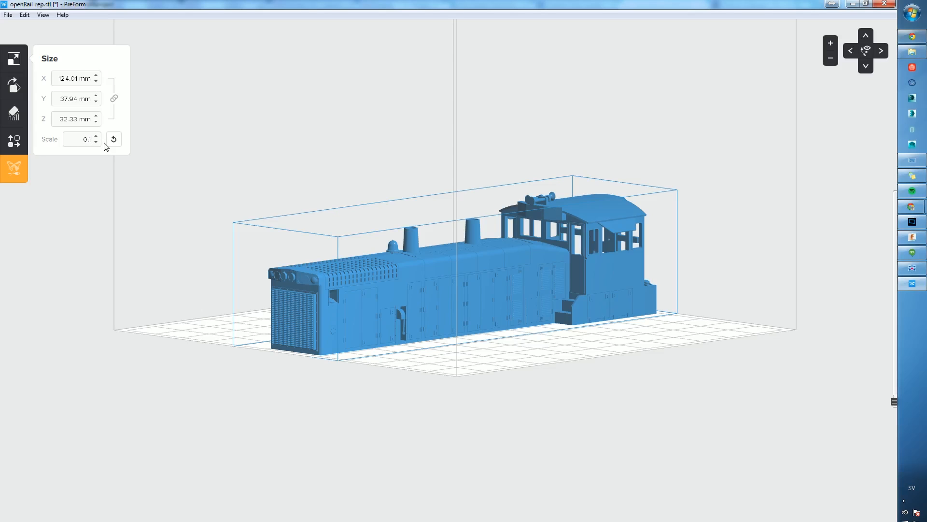
pyautogui.click(81, 139)
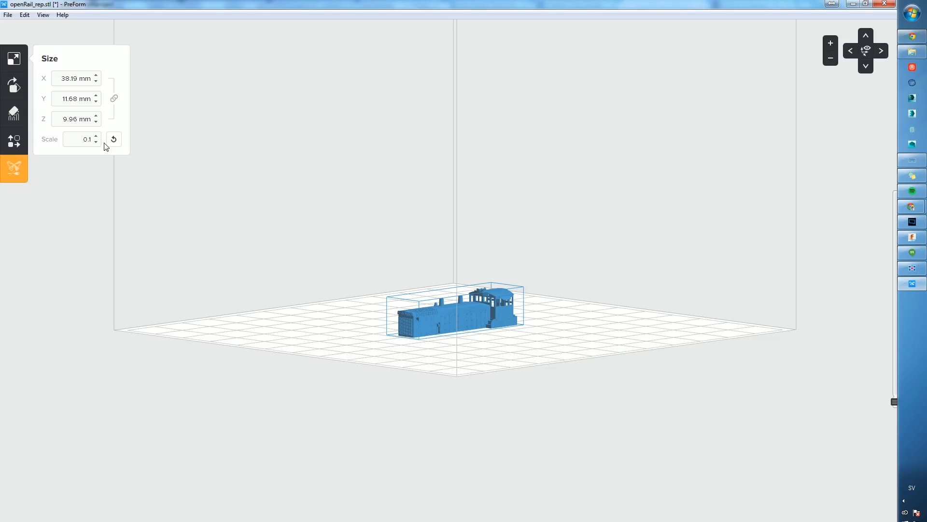
pyautogui.write('0.20')
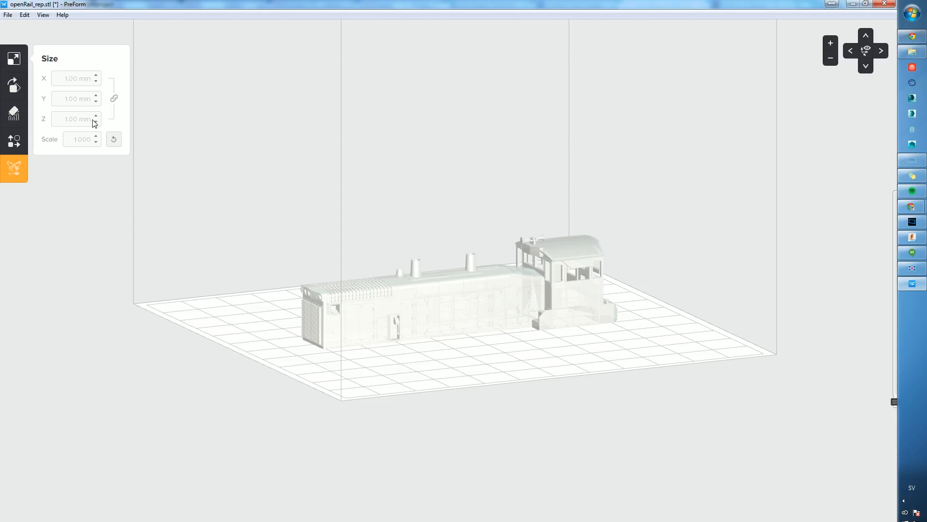
pyautogui.moveTo(135, 116)
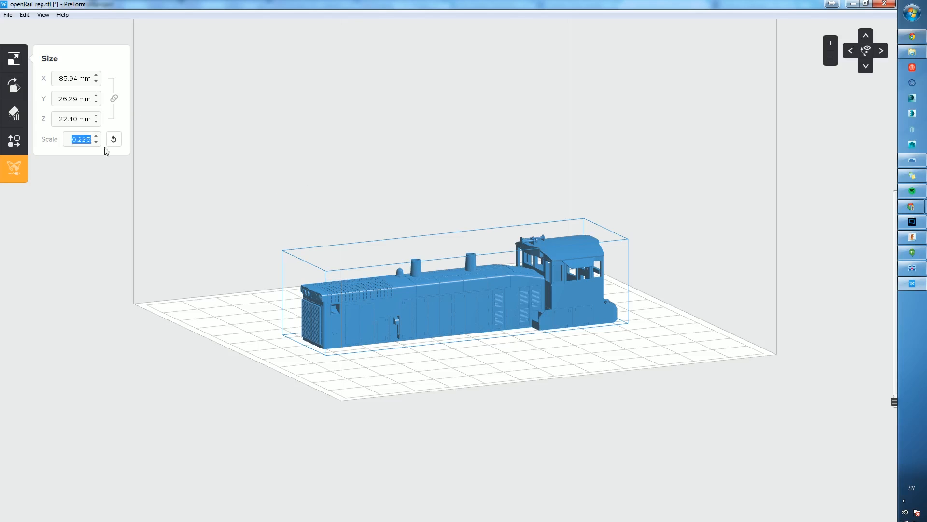
pyautogui.write('0.25')
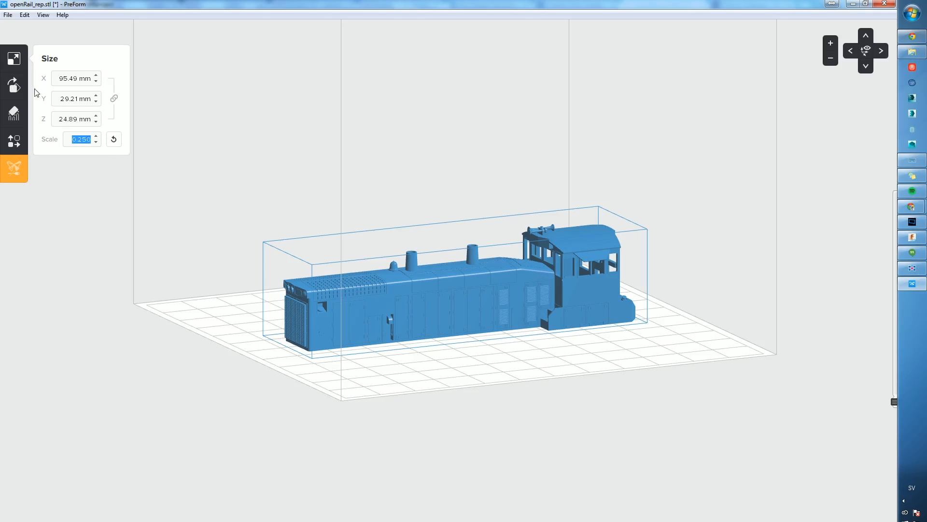
pyautogui.moveTo(100, 113)
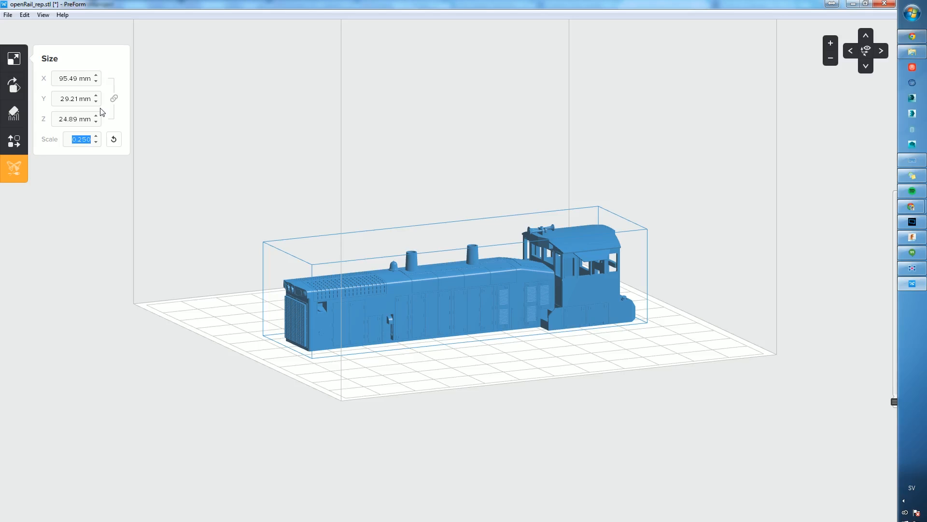
# Set the locomotive's X length to 125.00 mm and start reorienting it.
pyautogui.click(76, 78)
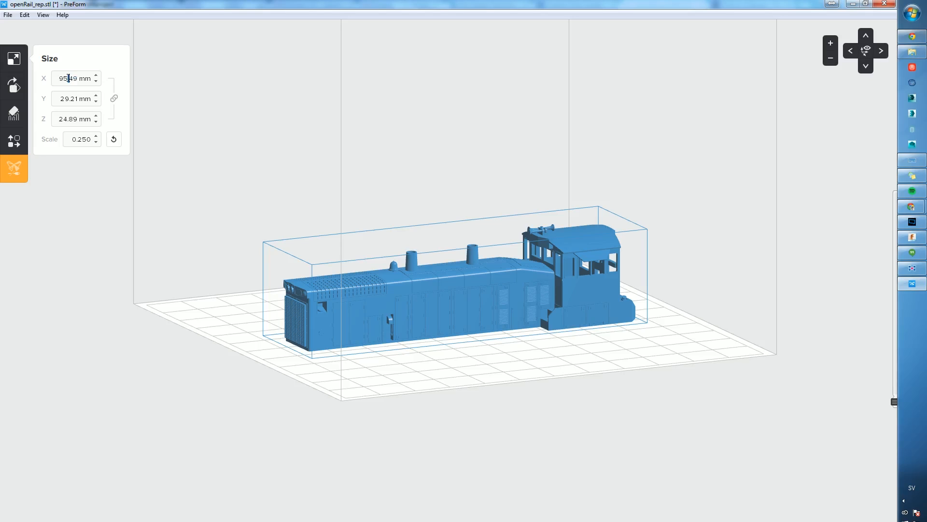
pyautogui.write('125.00')
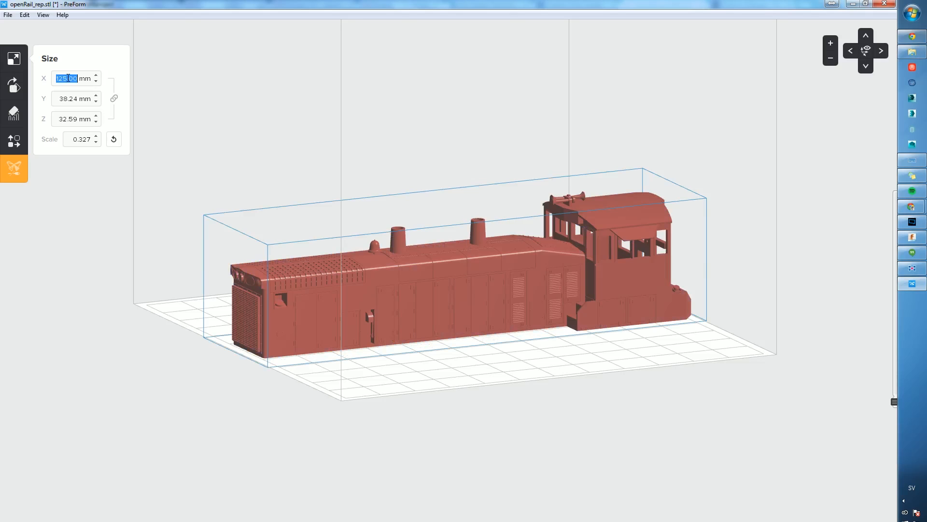
pyautogui.click(13, 85)
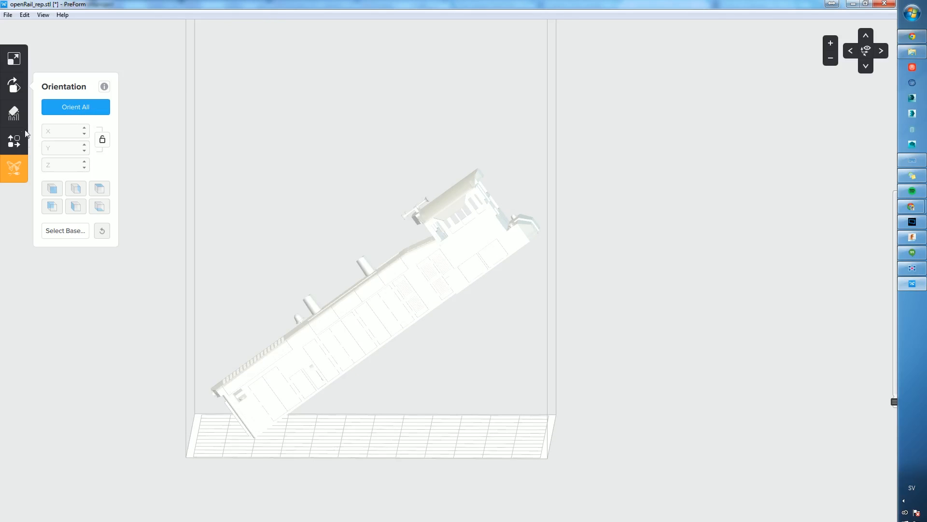
# Set support density to 0.80 and touch point size to 0.40 mm, then generate all supports.
pyautogui.click(13, 114)
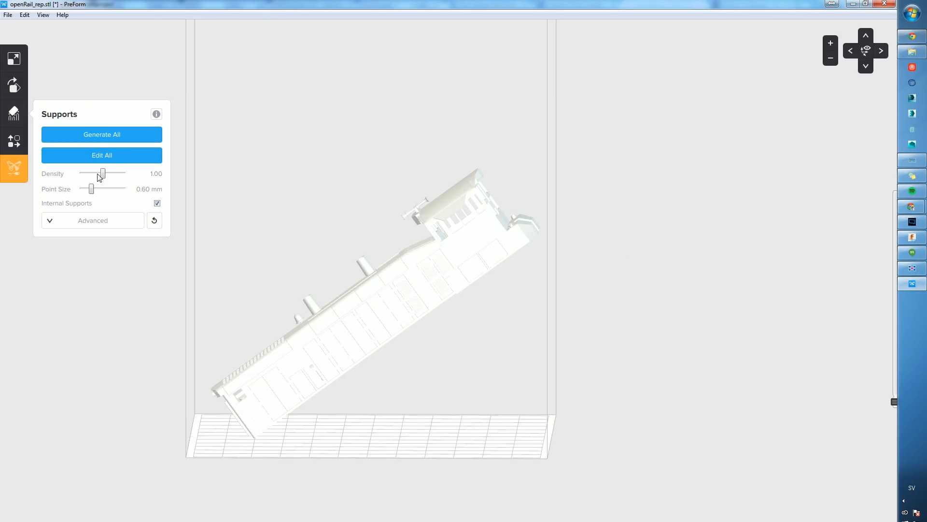
pyautogui.moveTo(90, 189); pyautogui.dragTo(85, 189)
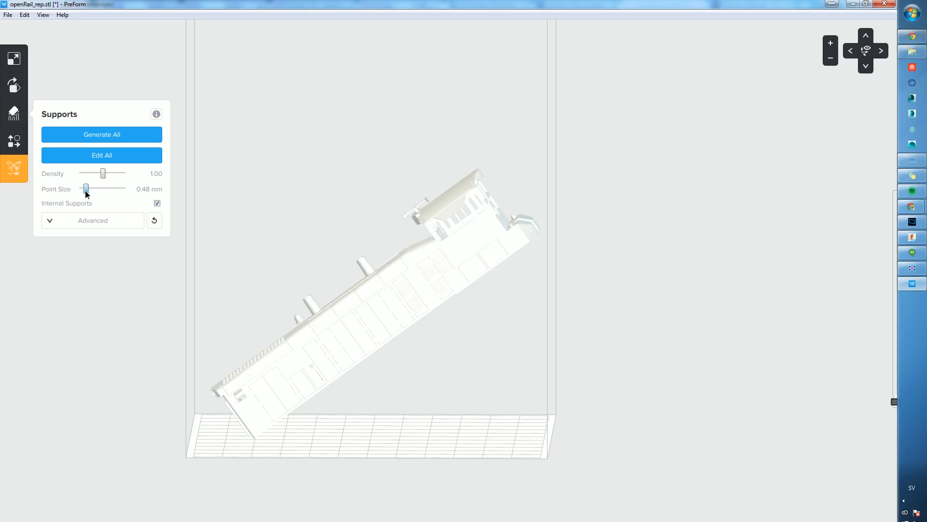
pyautogui.moveTo(102, 173); pyautogui.dragTo(95, 173)
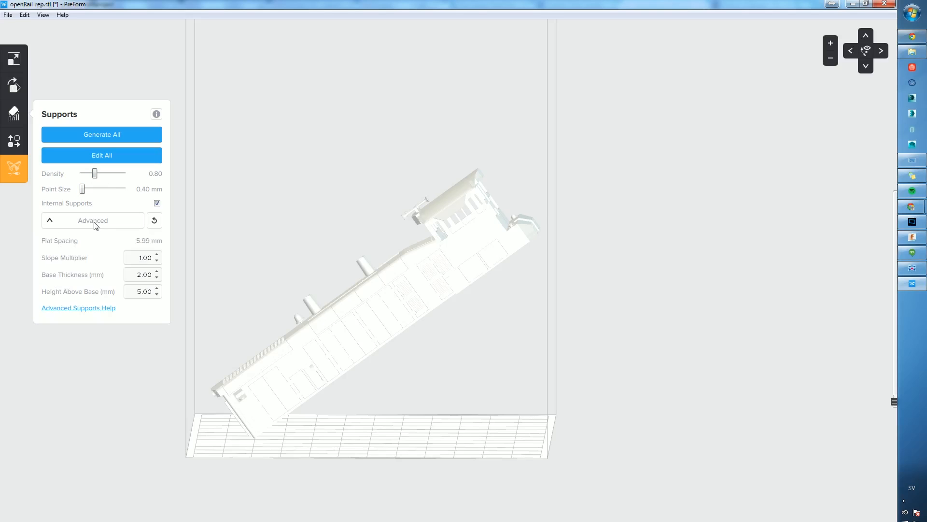
pyautogui.click(93, 220)
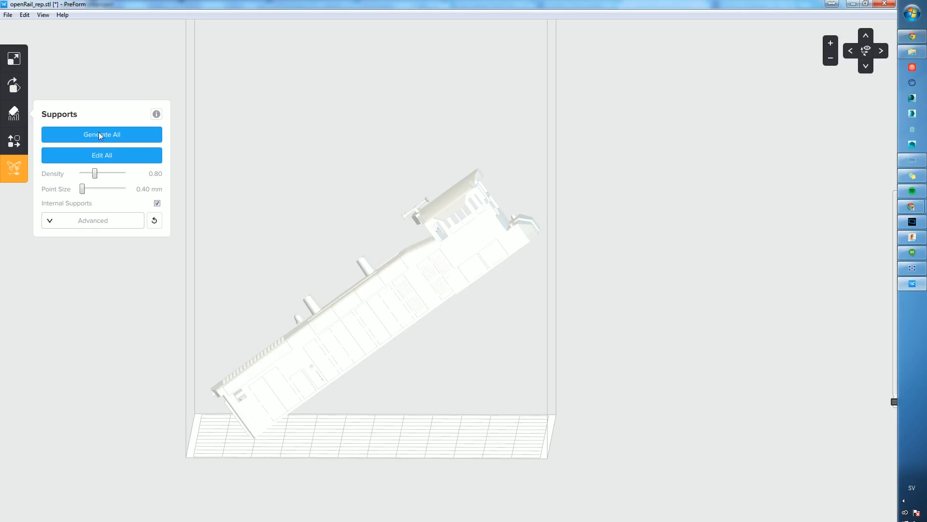
pyautogui.click(101, 135)
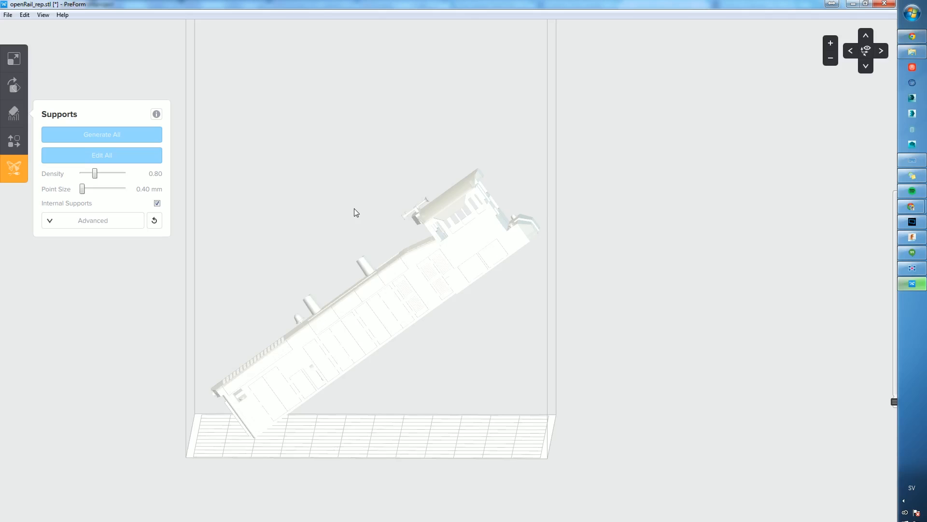
# Generate supports under the locomotive, view it whole, and regenerate with internal supports off.
pyautogui.click(101, 135)
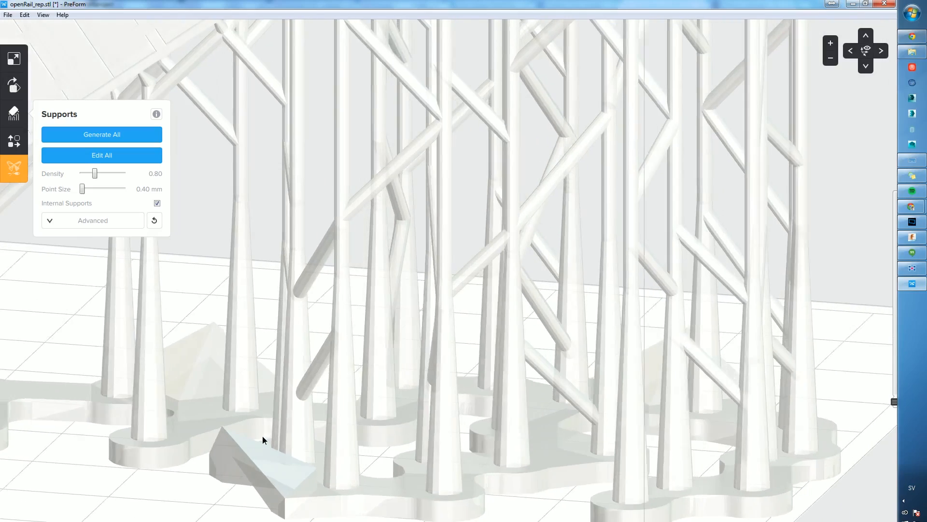
pyautogui.moveTo(264, 440); pyautogui.dragTo(366, 431)
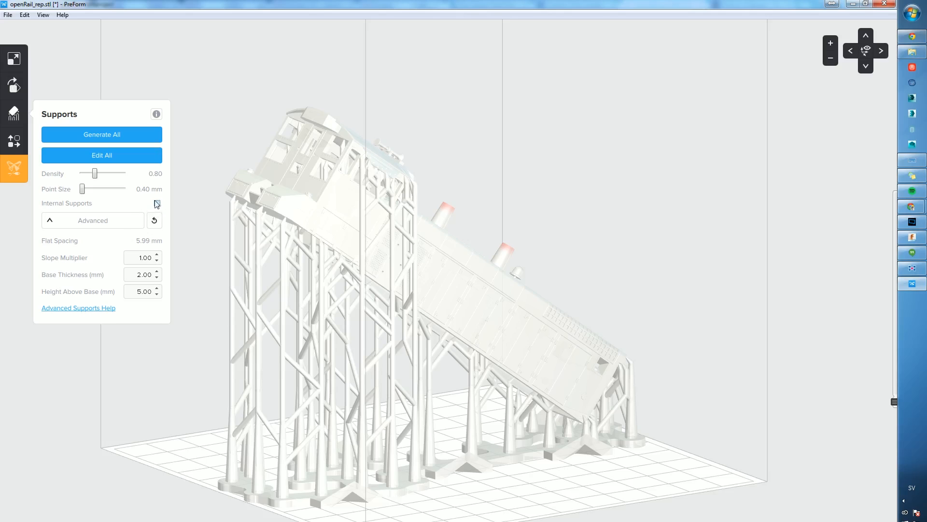
pyautogui.click(101, 134)
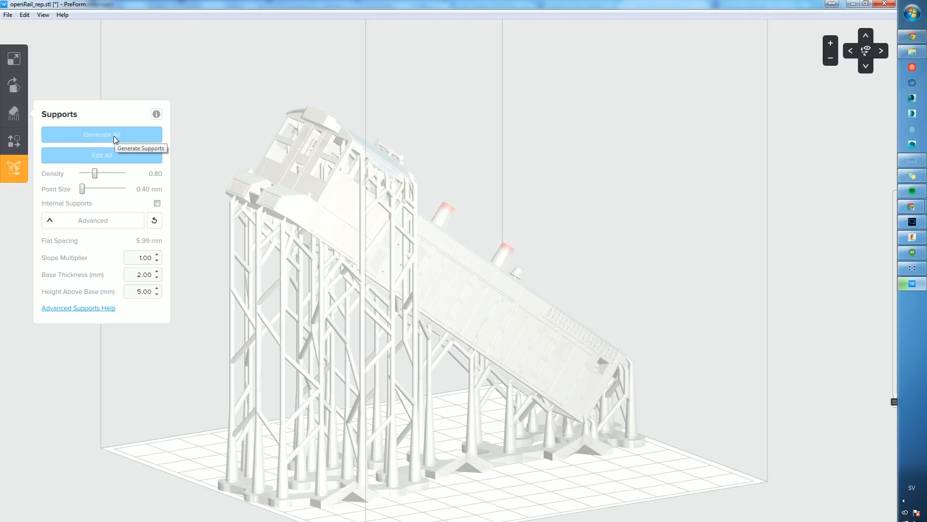
pyautogui.moveTo(342, 219)
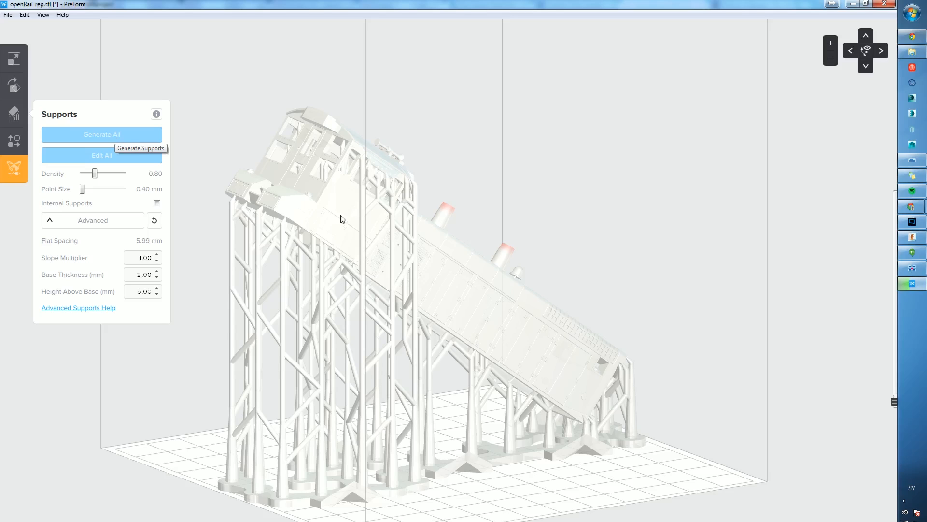
pyautogui.moveTo(303, 299)
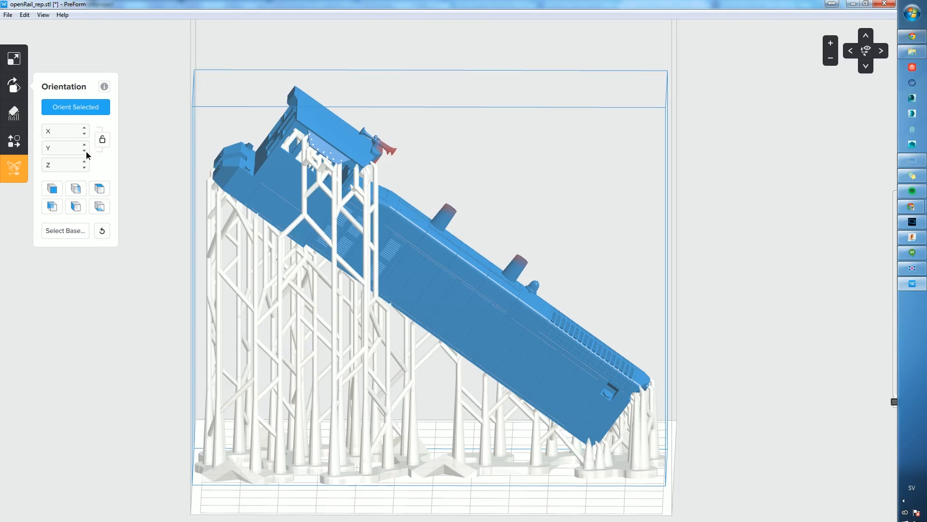
# Give the locomotive a new Y-axis tilt and regenerate supports at density 0.60.
pyautogui.click(85, 150)
pyautogui.write('70')
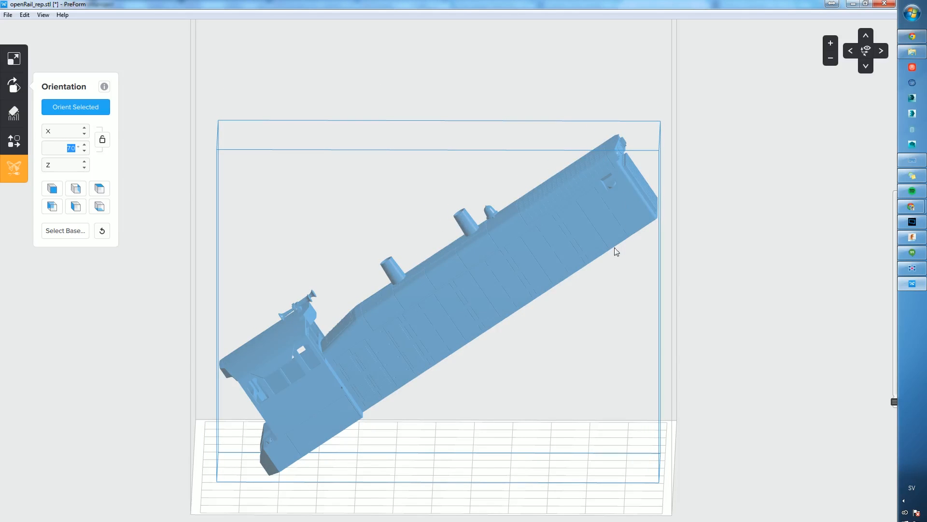
pyautogui.click(14, 113)
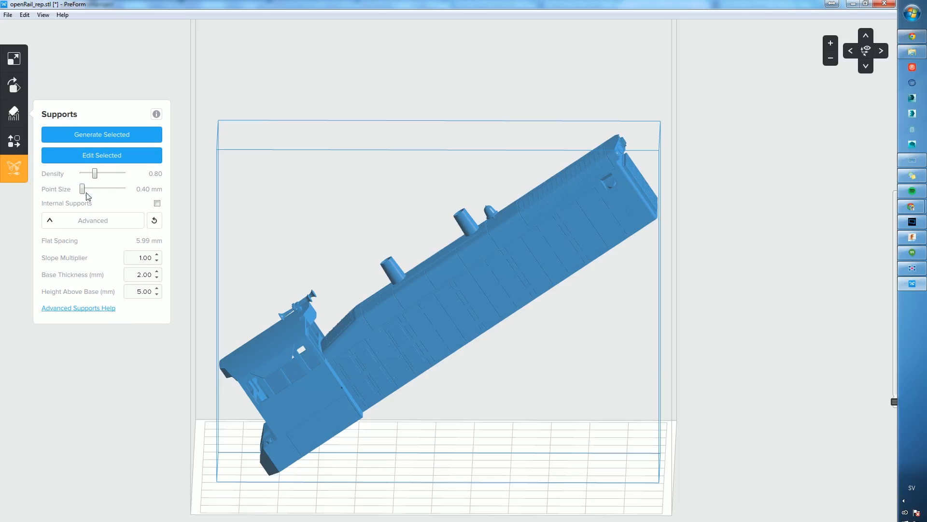
pyautogui.moveTo(93, 173); pyautogui.dragTo(89, 173)
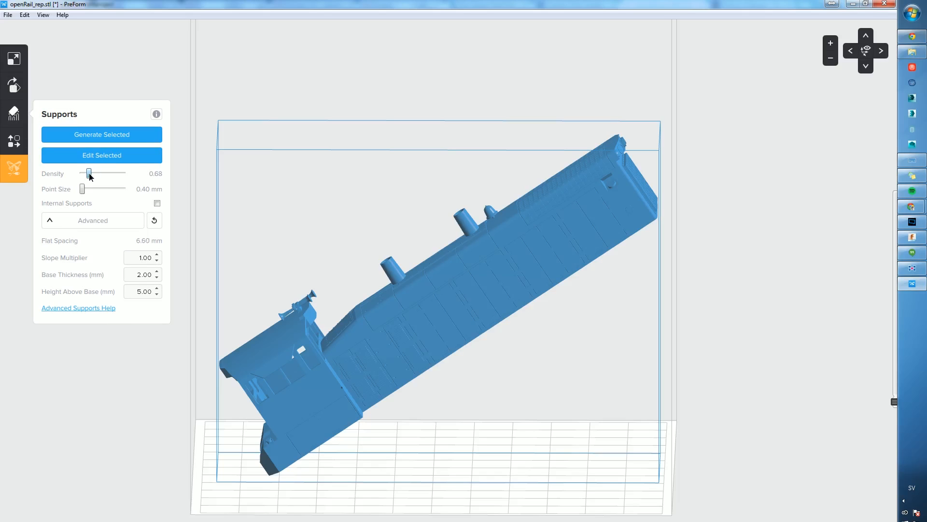
pyautogui.moveTo(89, 174); pyautogui.dragTo(85, 174)
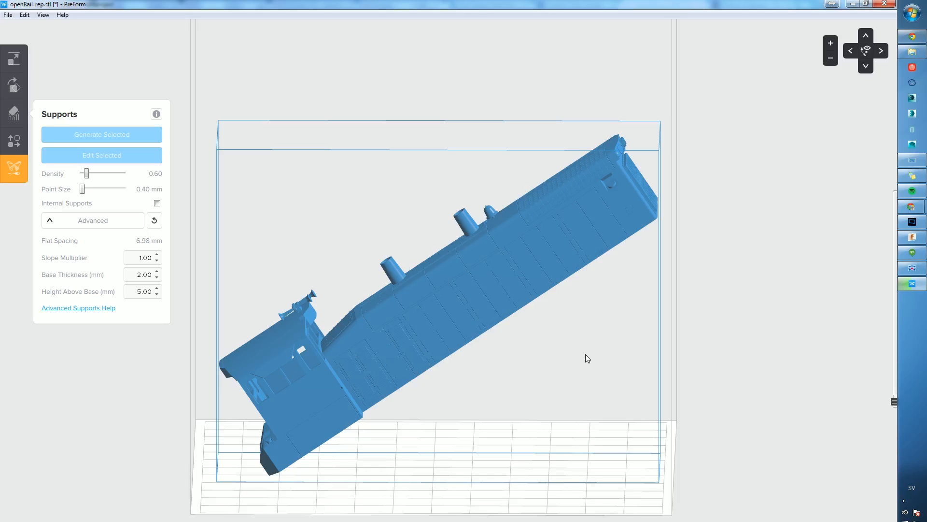
pyautogui.moveTo(593, 354)
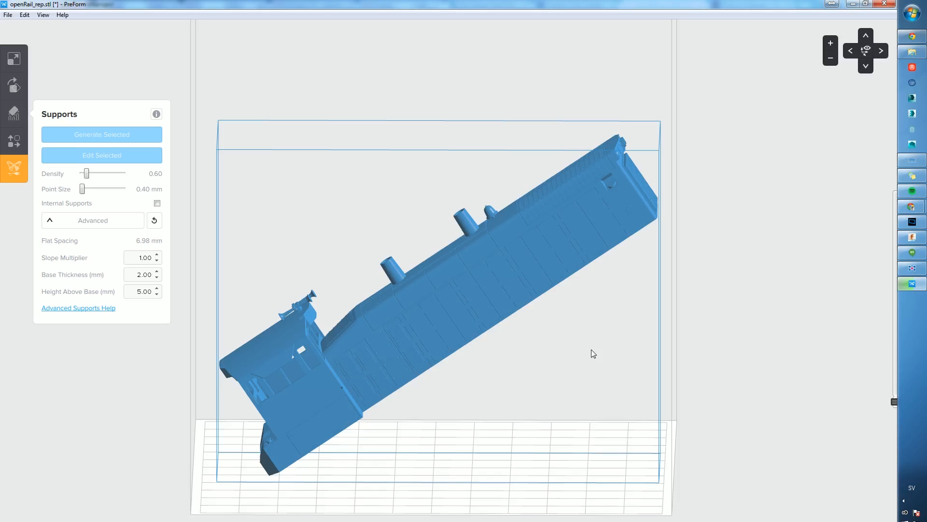
pyautogui.moveTo(568, 367)
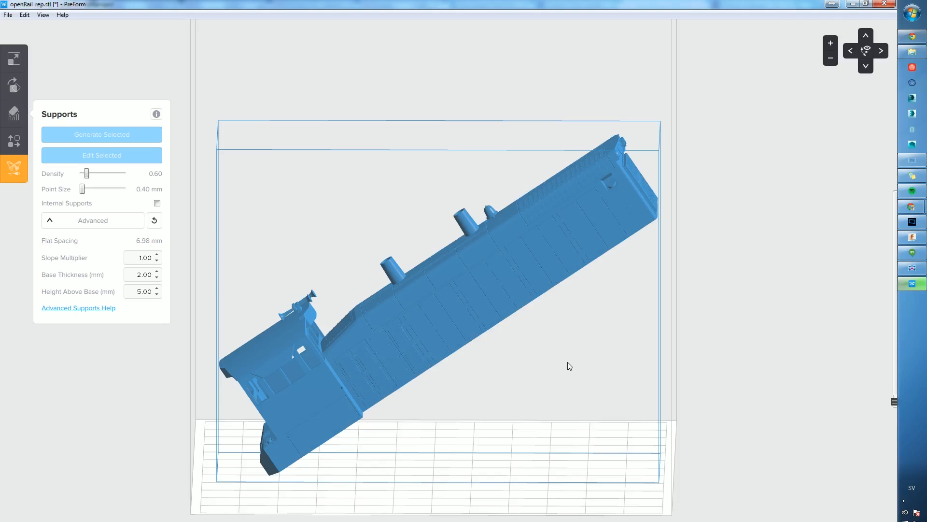
pyautogui.click(100, 134)
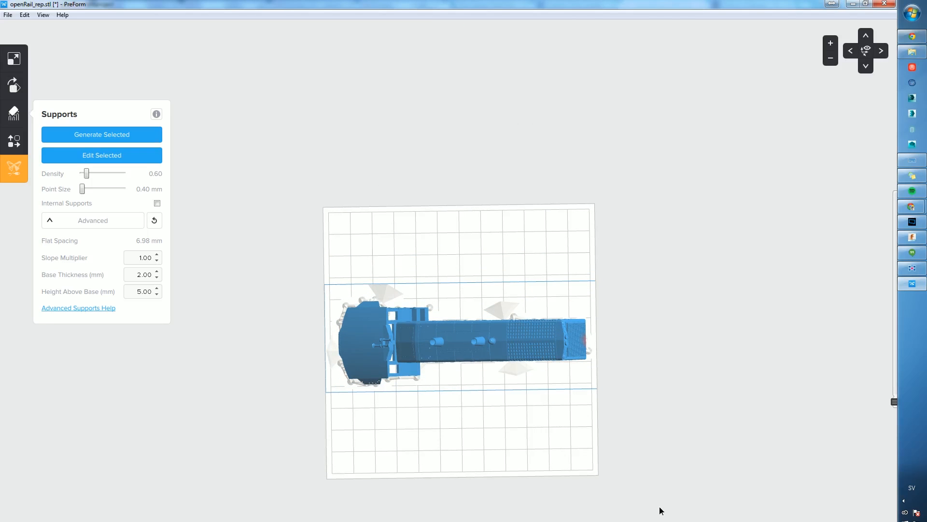
# Enter manual support editing and orbit along the locomotive to view its contact points.
pyautogui.click(101, 134)
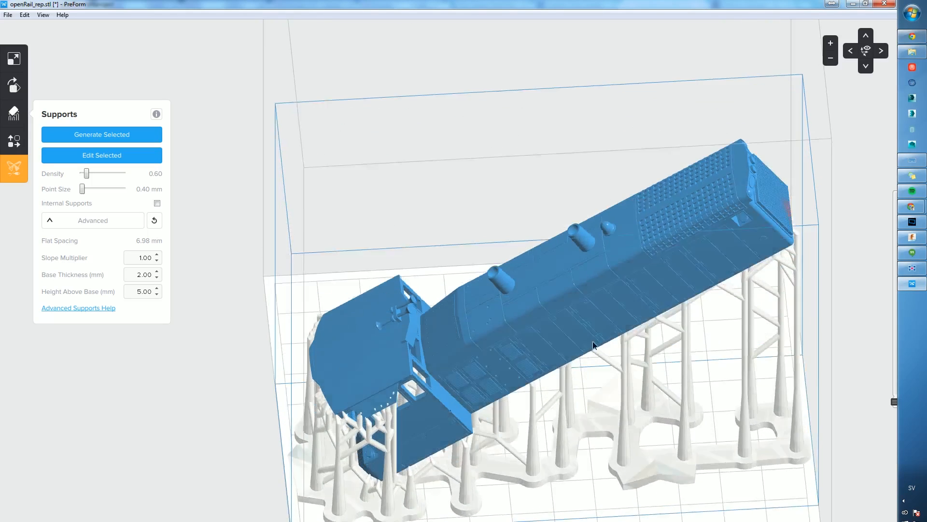
pyautogui.moveTo(595, 346); pyautogui.dragTo(713, 209)
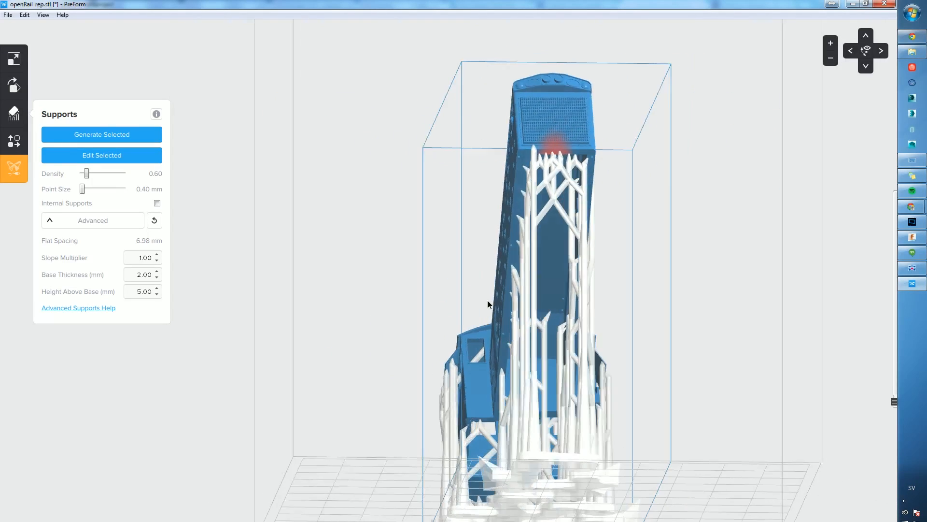
pyautogui.moveTo(488, 305); pyautogui.dragTo(626, 306)
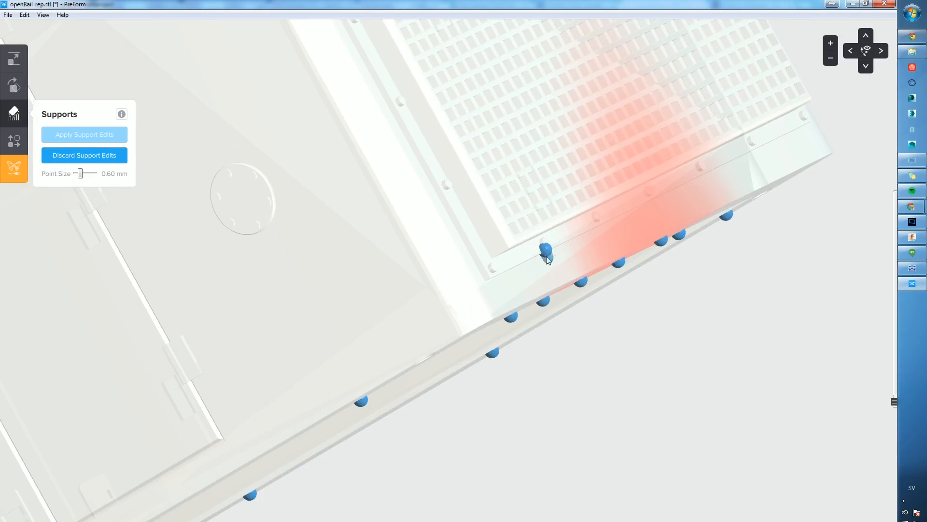
# Edit a contact point near the grille, check other points, and apply the support edits.
pyautogui.click(547, 248)
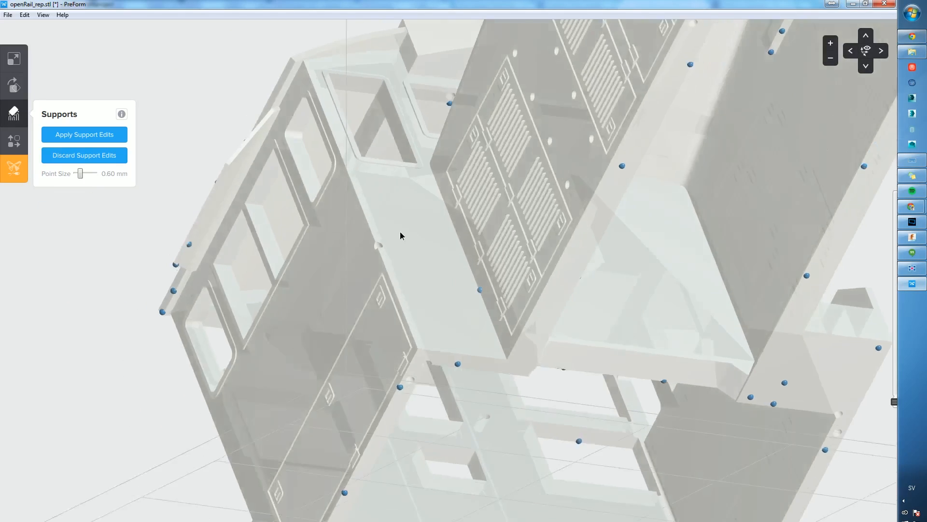
pyautogui.moveTo(401, 235); pyautogui.dragTo(532, 150)
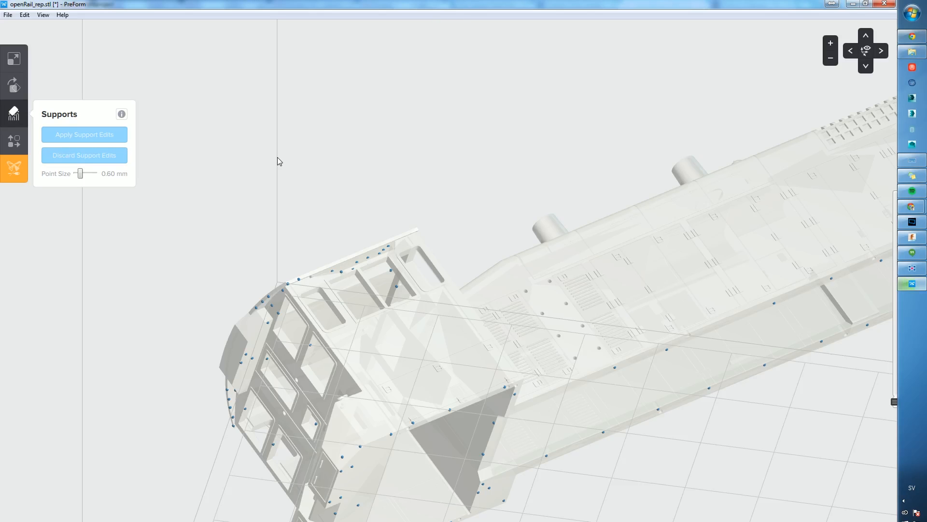
pyautogui.click(84, 134)
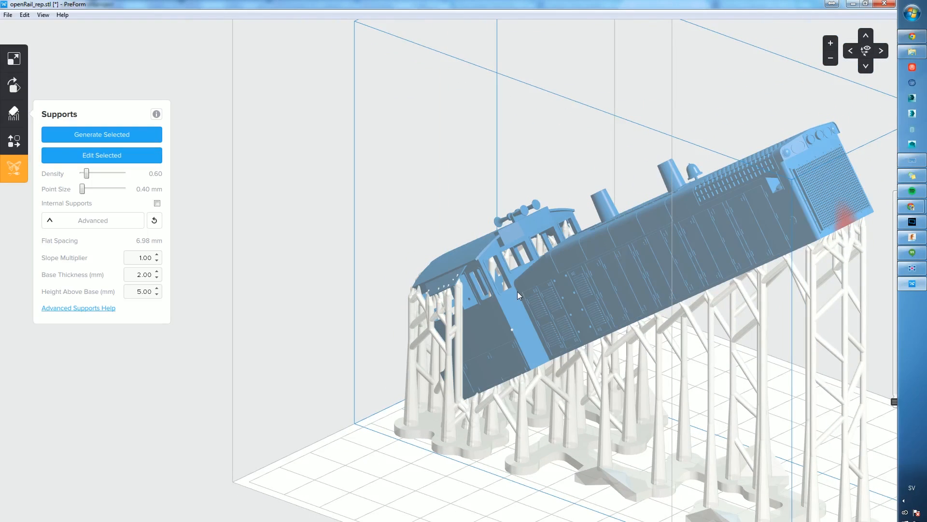
pyautogui.moveTo(834, 166)
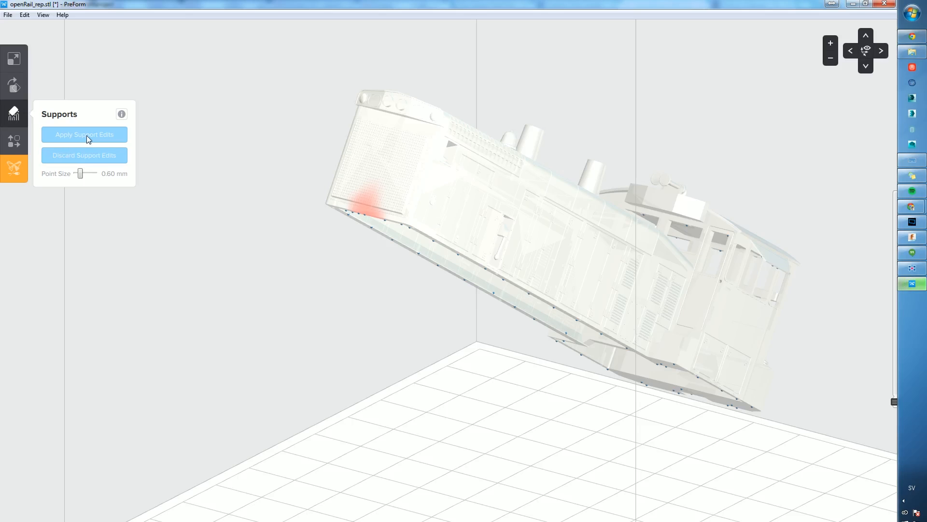
# Apply the second round of contact point edits to regenerate the supports.
pyautogui.click(101, 134)
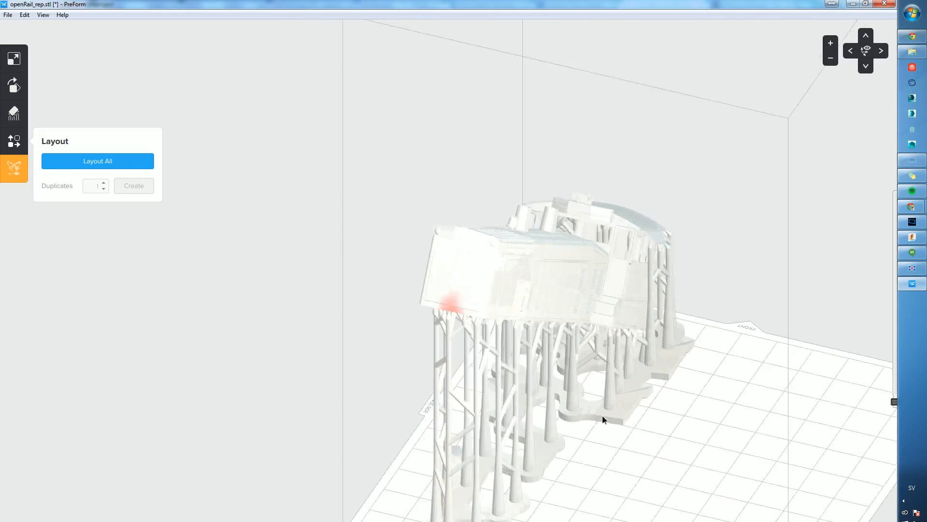
# Orbit to view the supported locomotive from the side.
pyautogui.moveTo(604, 419); pyautogui.dragTo(761, 379)
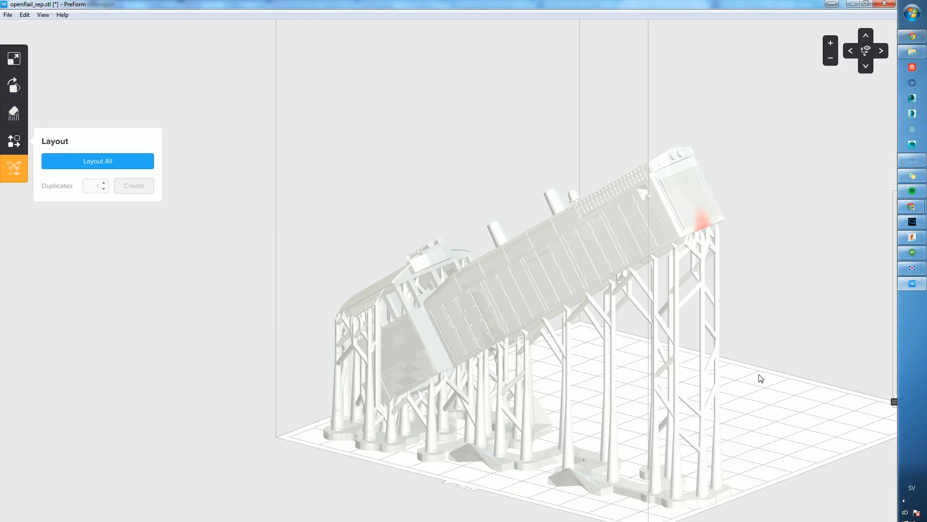
pyautogui.moveTo(761, 377); pyautogui.dragTo(764, 223)
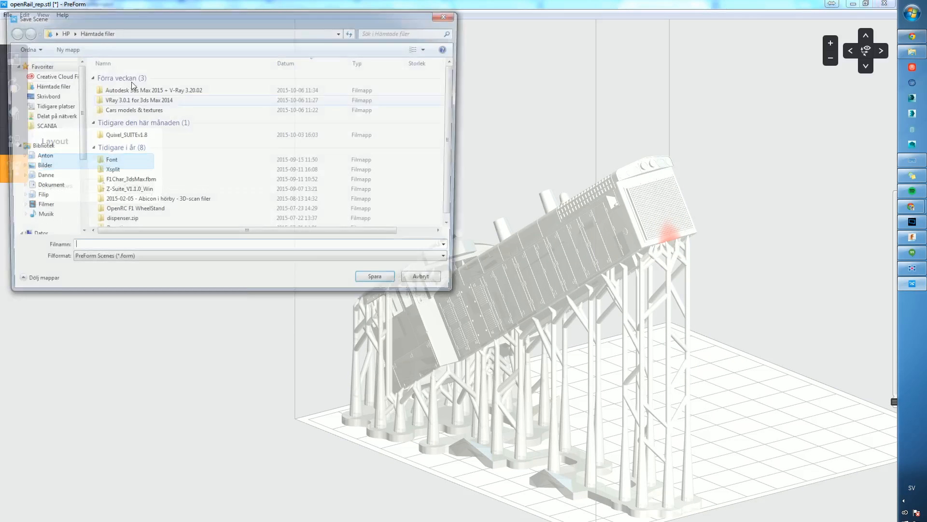
# Save the scene with the file name OpenRail_form.
pyautogui.write('PreForm')
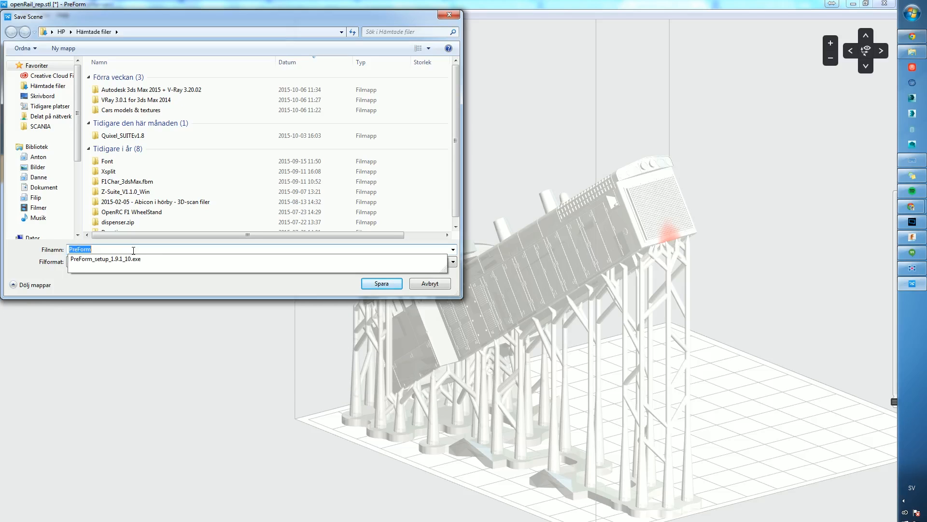
pyautogui.write('OpenRail_f')
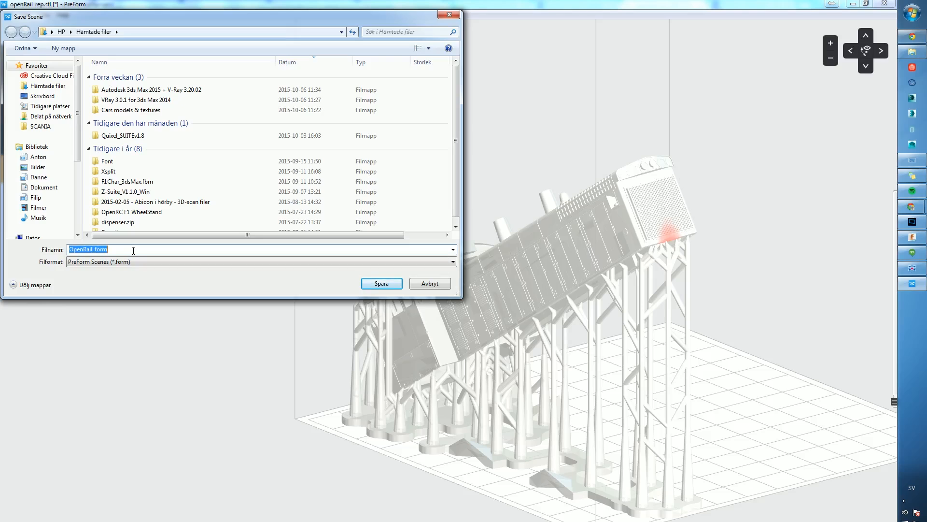
pyautogui.click(381, 284)
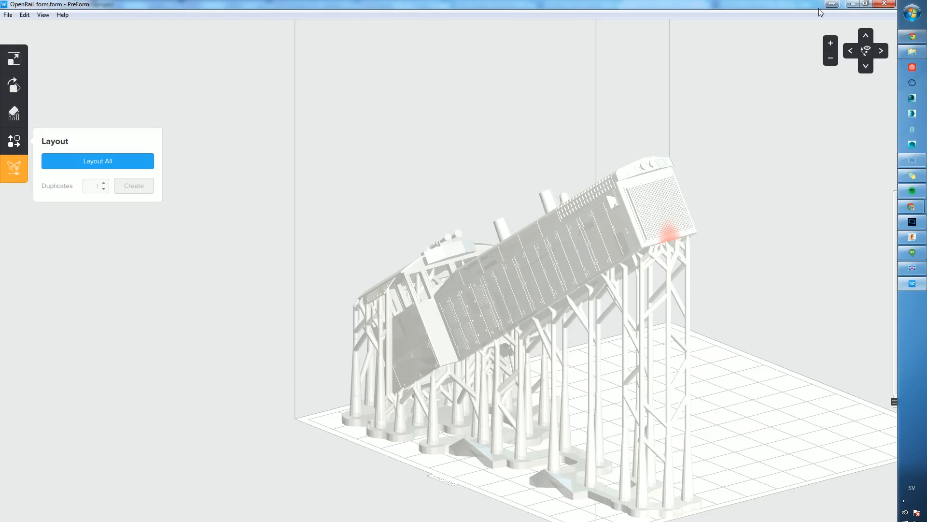